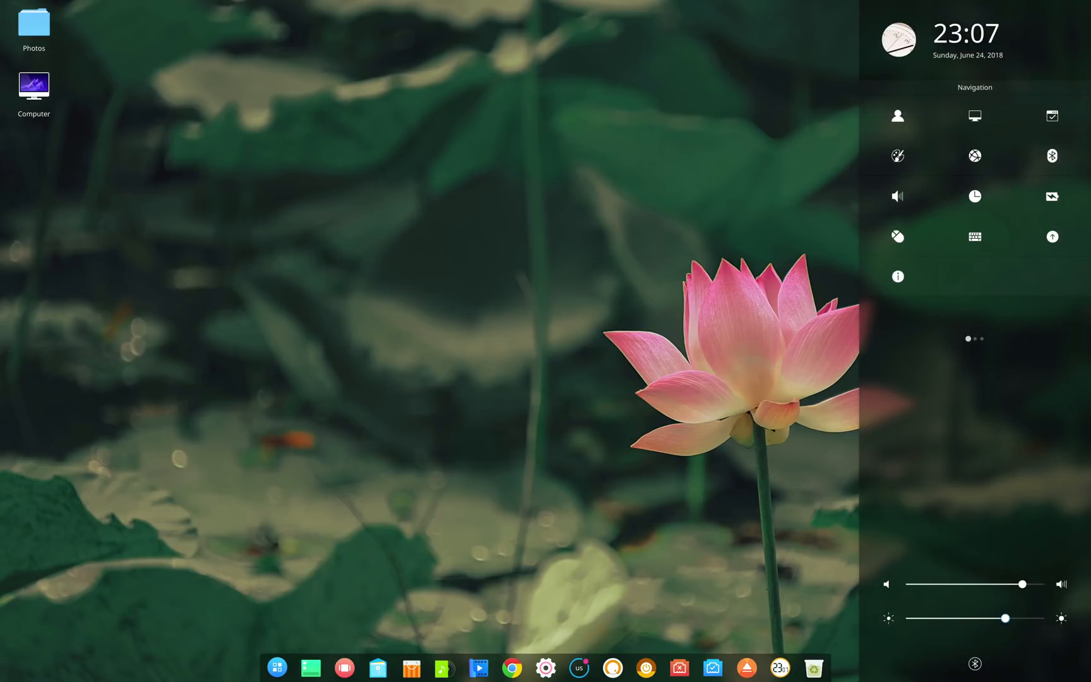
Open the mini launcher from the dock and start the setup wizard at language selection.
click(277, 667)
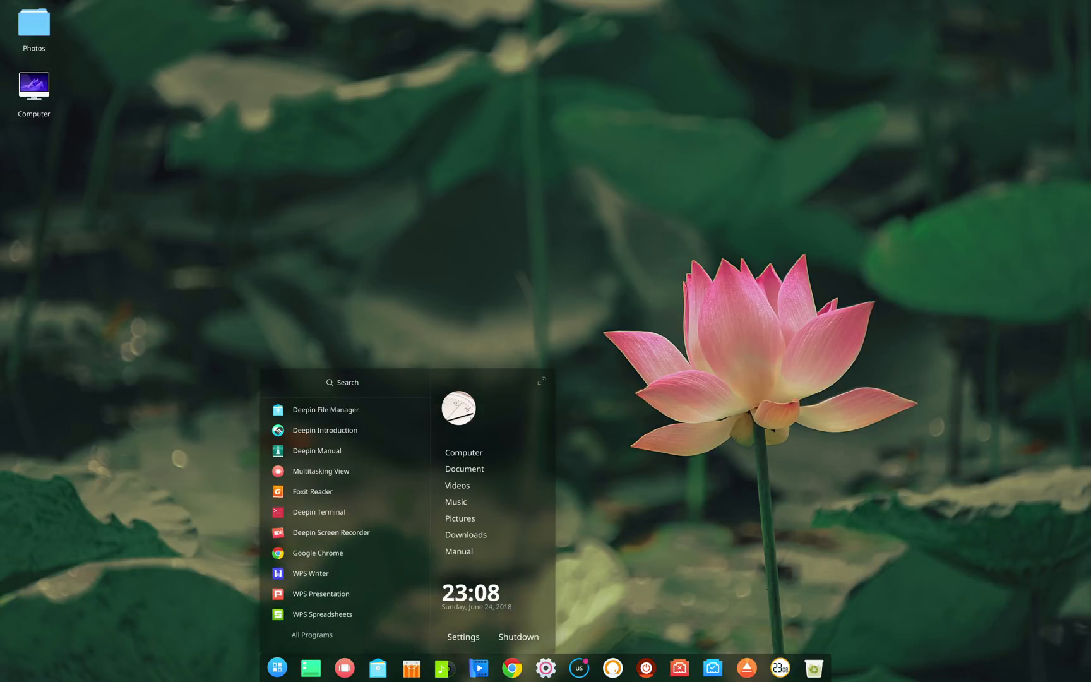
click(465, 534)
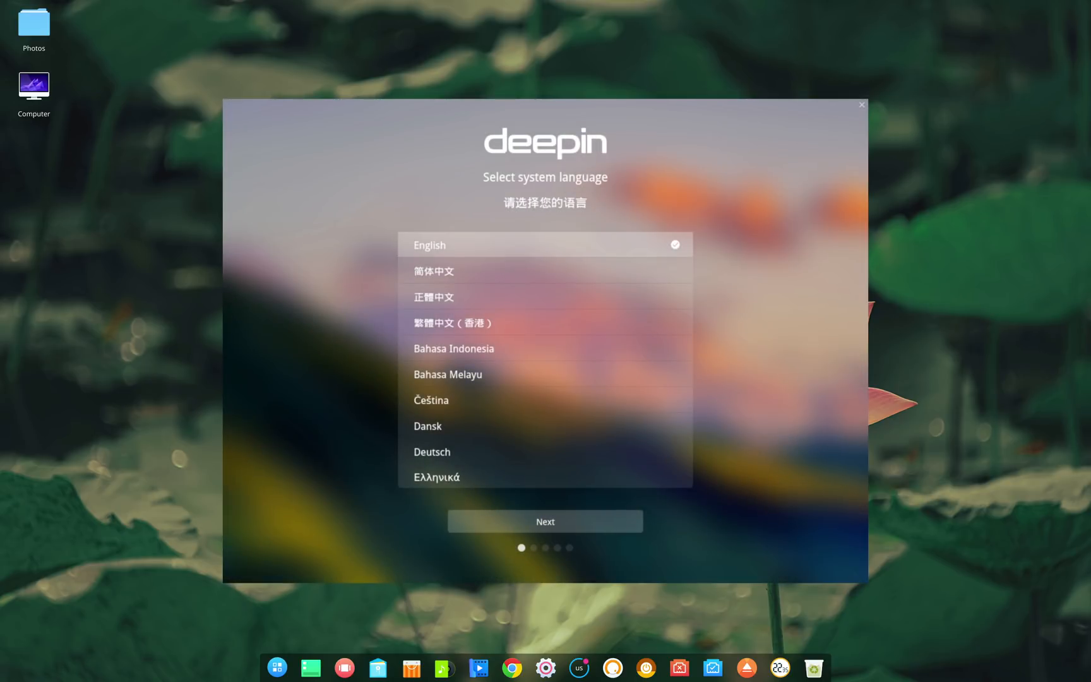
Keep English, choose the free 20G disk, and confirm the partition operations.
click(545, 520)
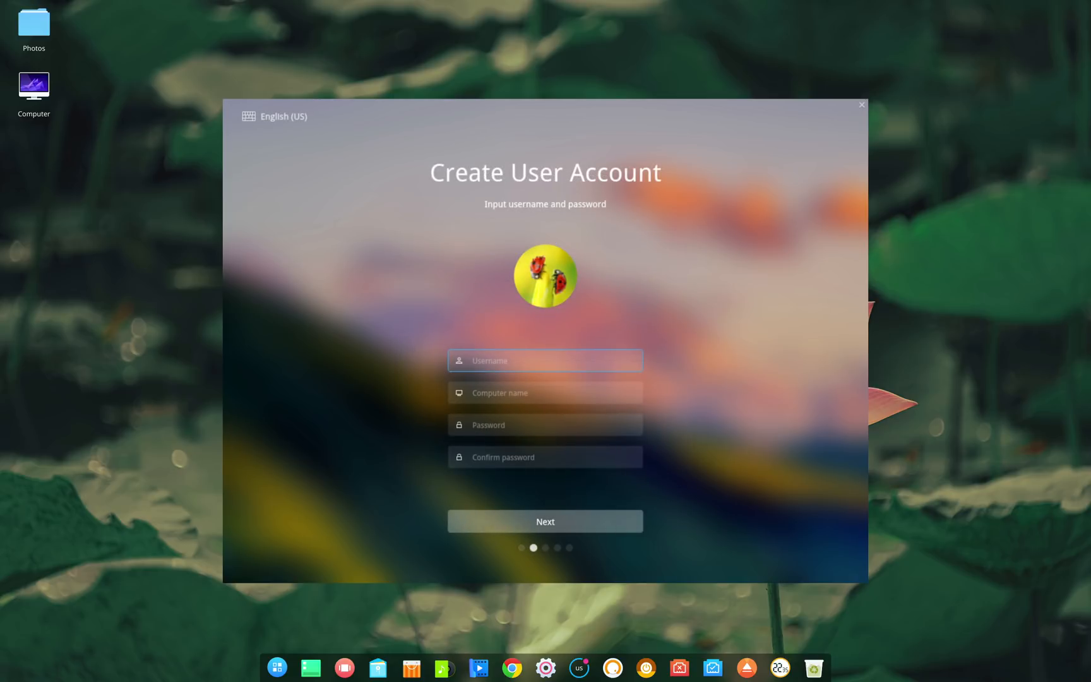
click(545, 521)
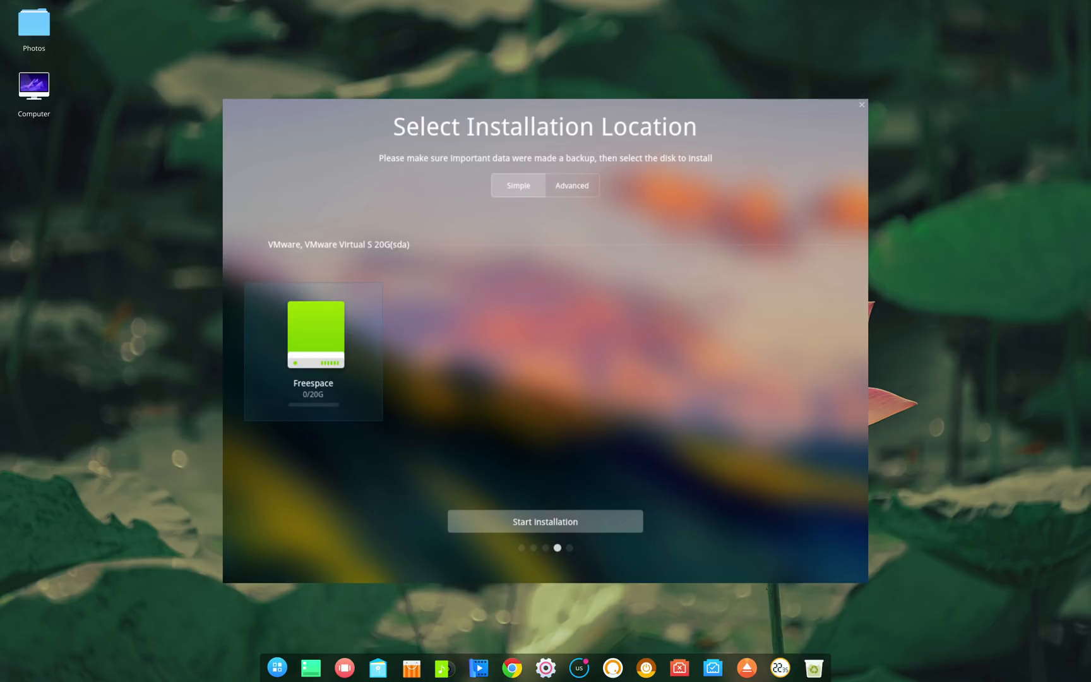
click(544, 521)
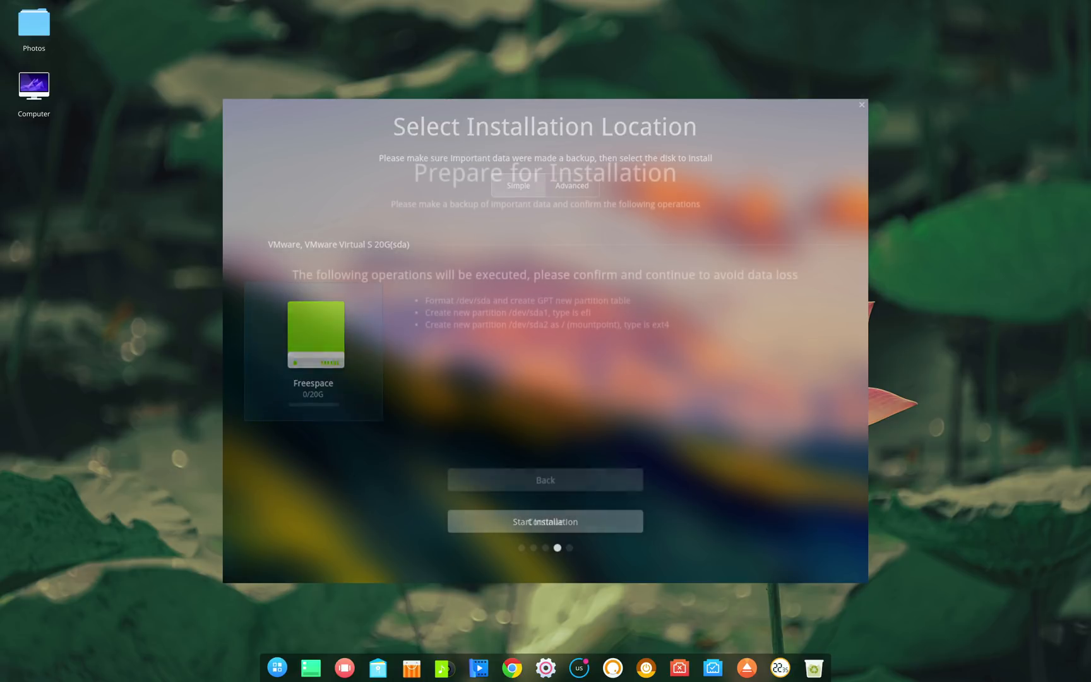
click(545, 520)
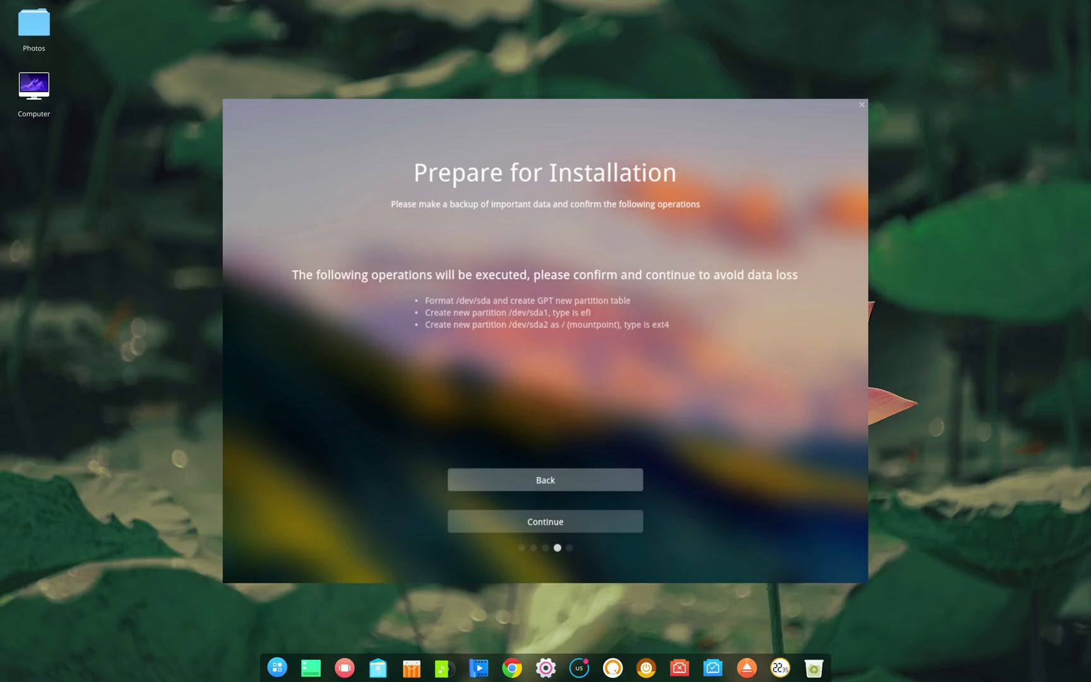
click(545, 521)
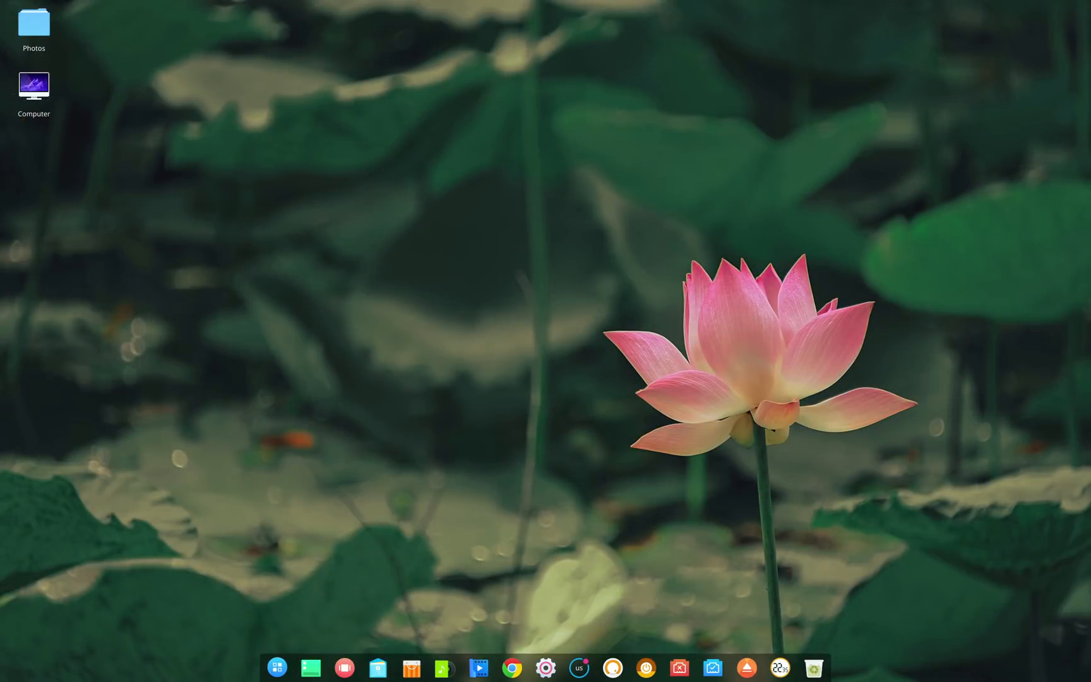
In Deepin Welcome, play the intro video, browse Icon theme, Window effect and Support us, then close.
click(564, 668)
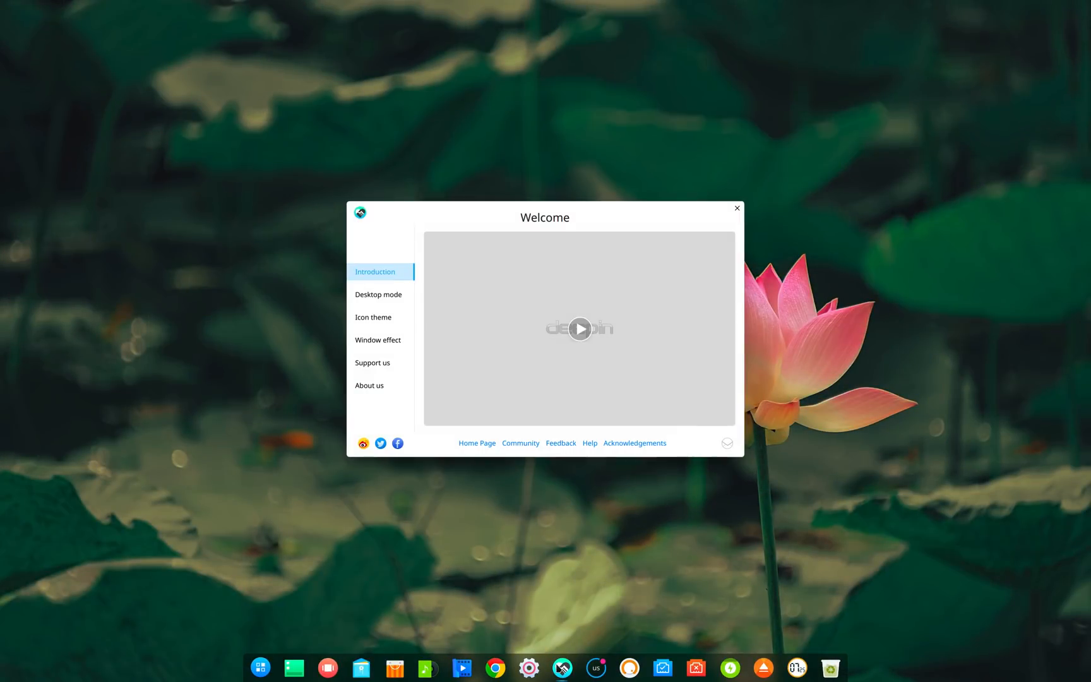
click(578, 328)
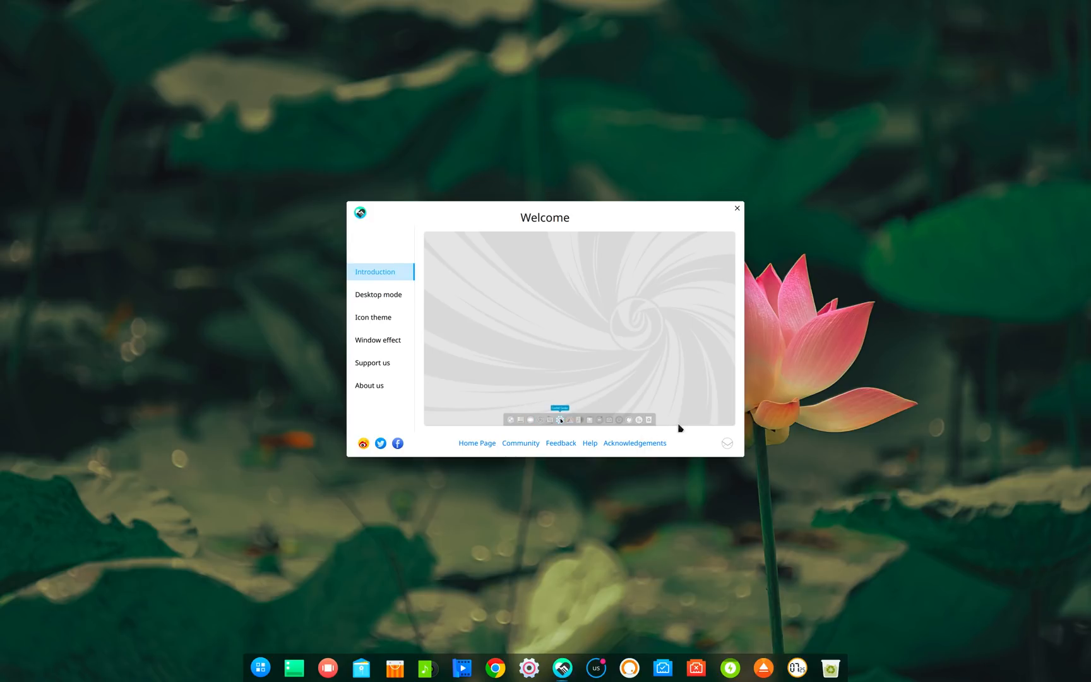
click(373, 317)
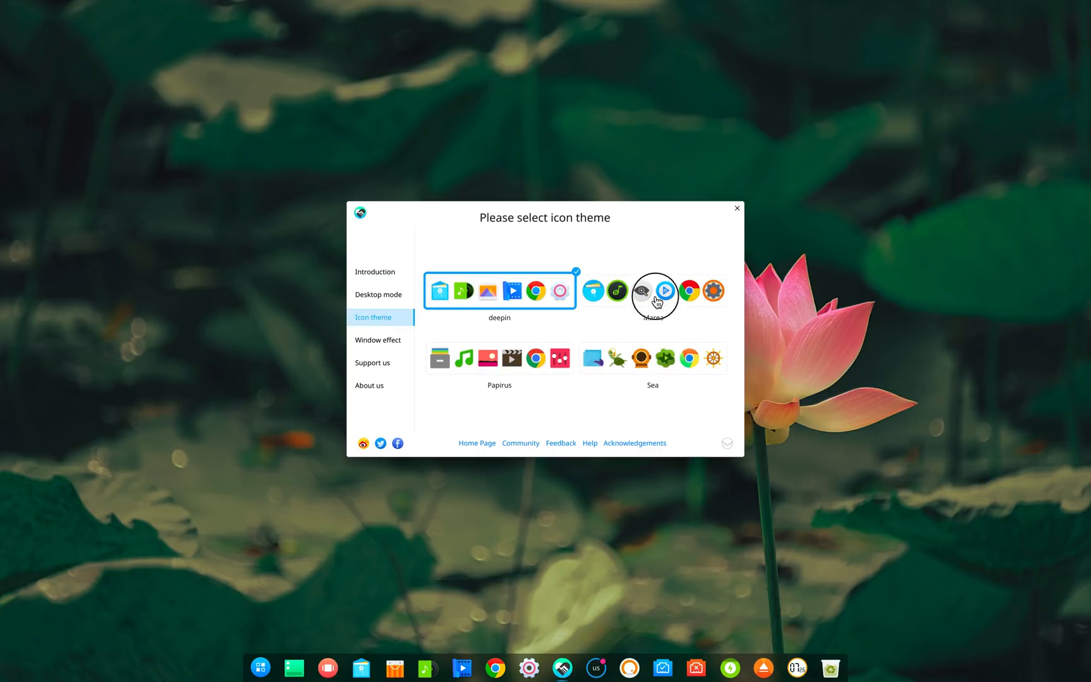
click(379, 293)
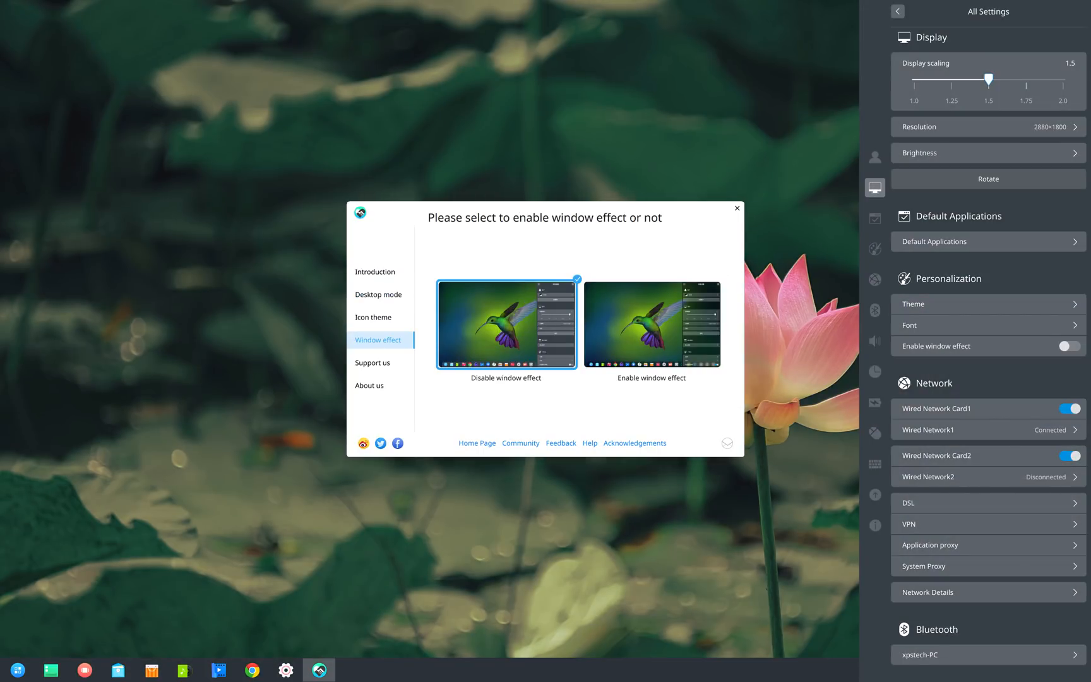
click(372, 362)
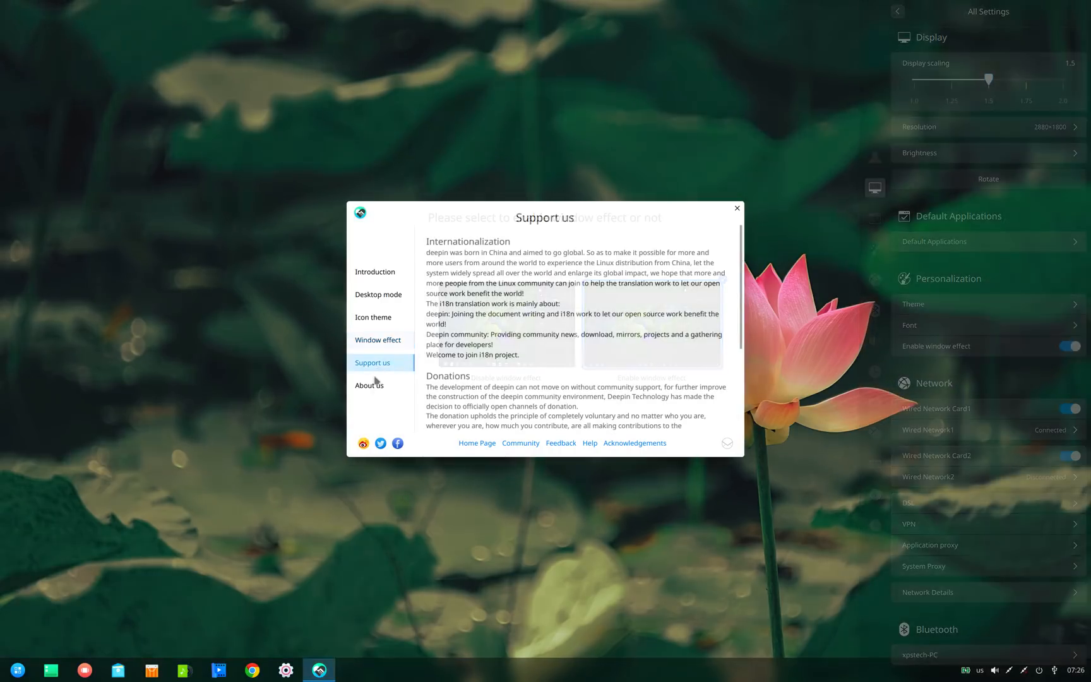
click(375, 272)
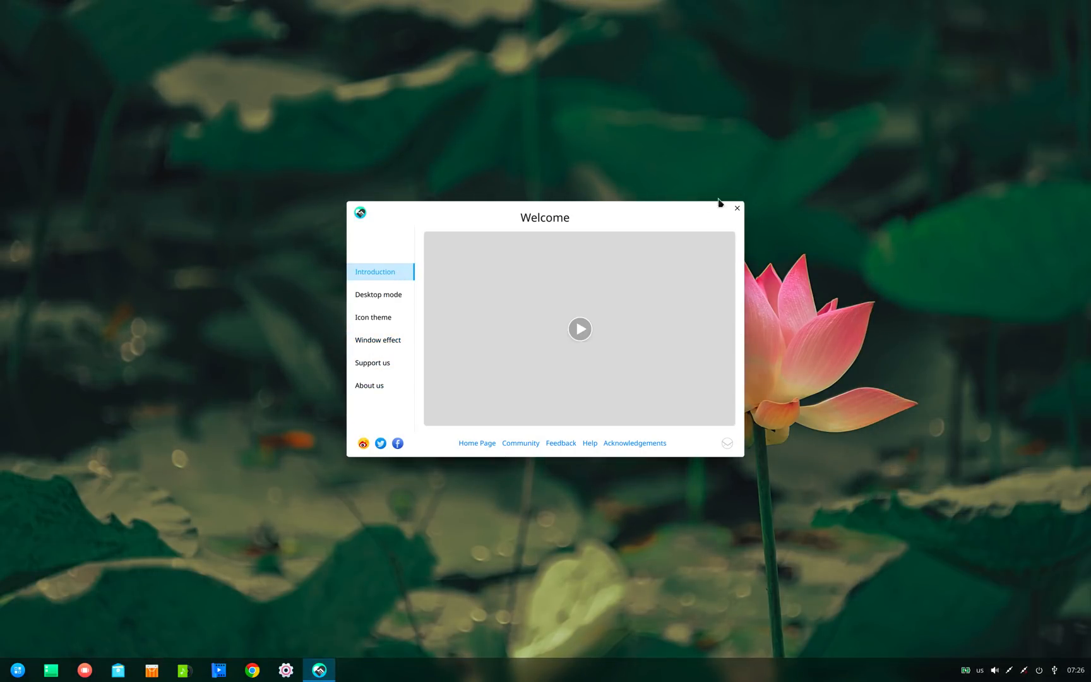
click(737, 209)
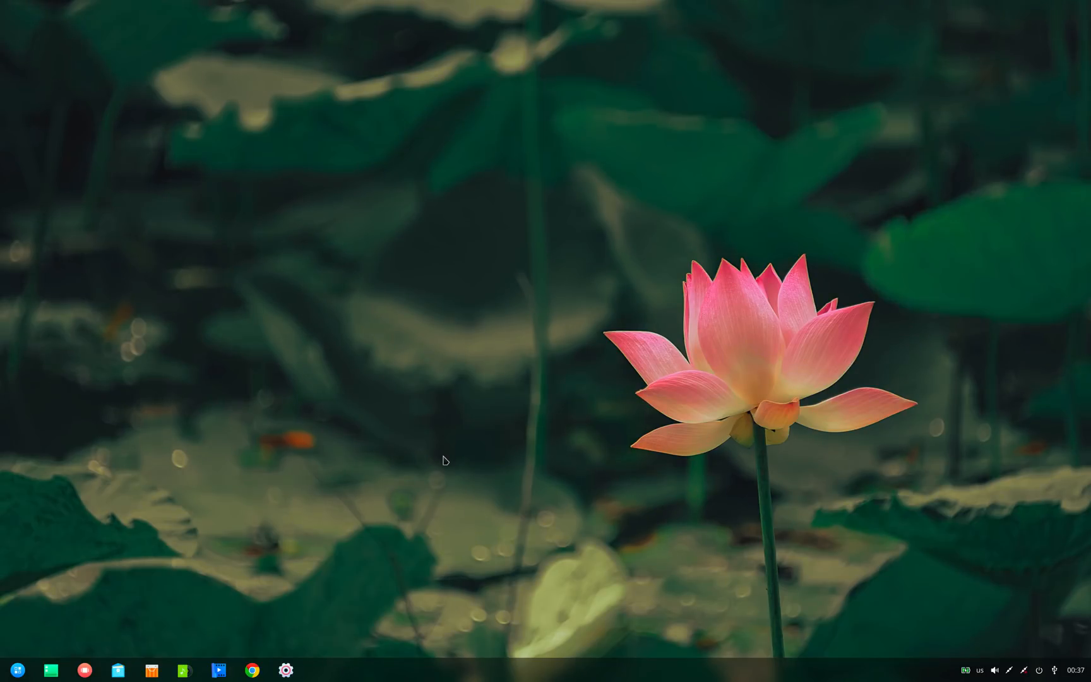
click(13, 670)
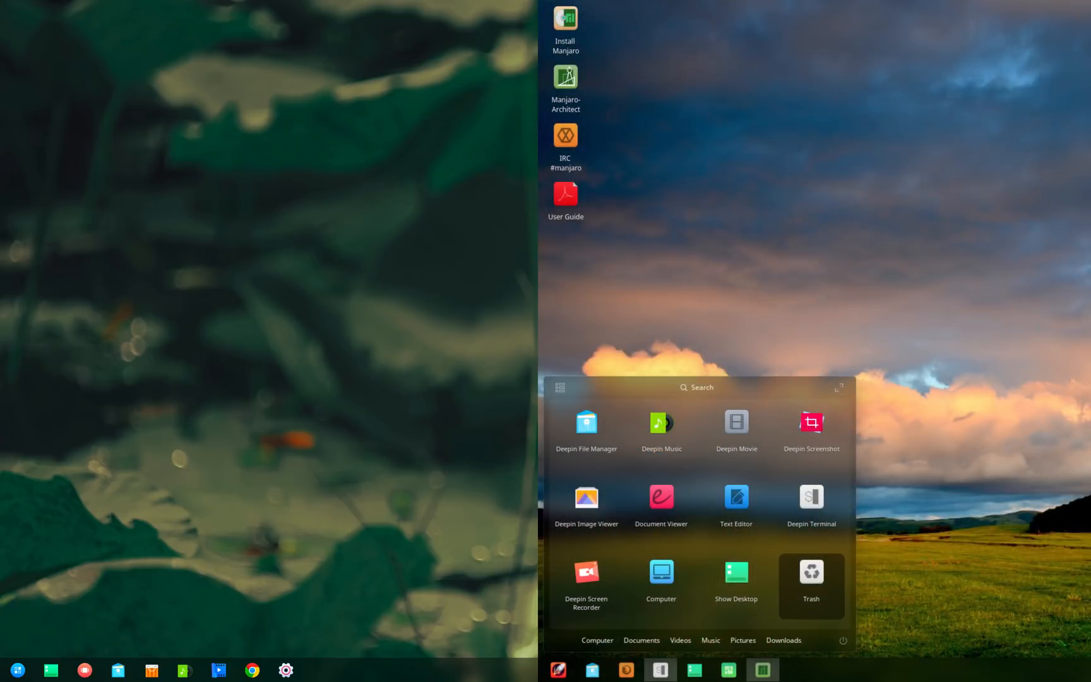
click(15, 669)
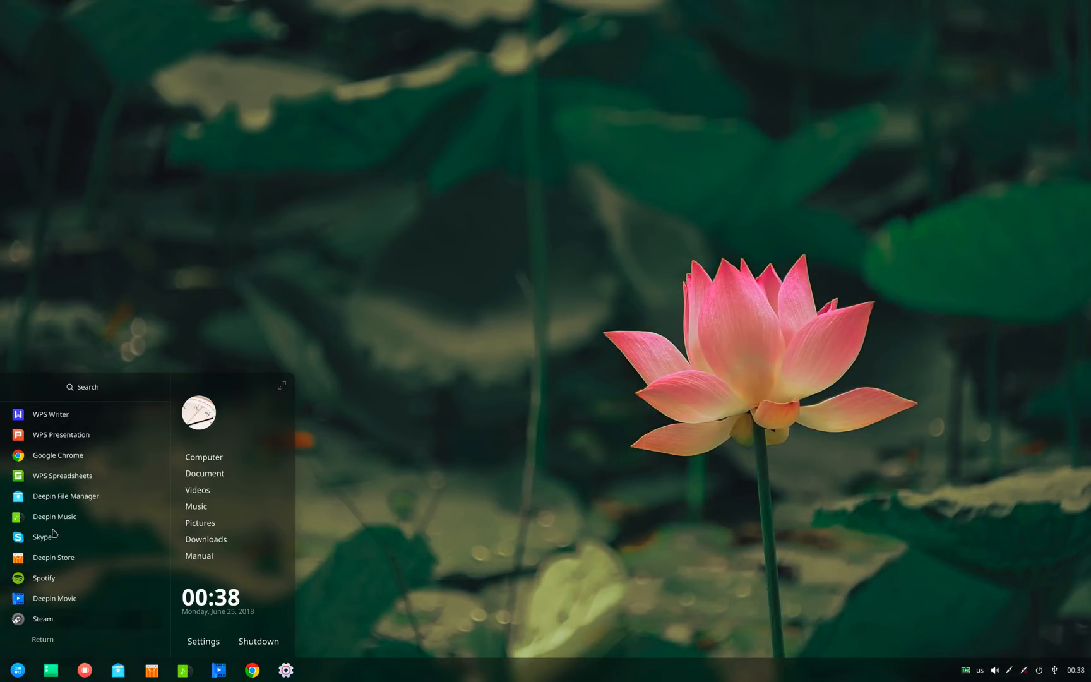
mouse_move(58, 455)
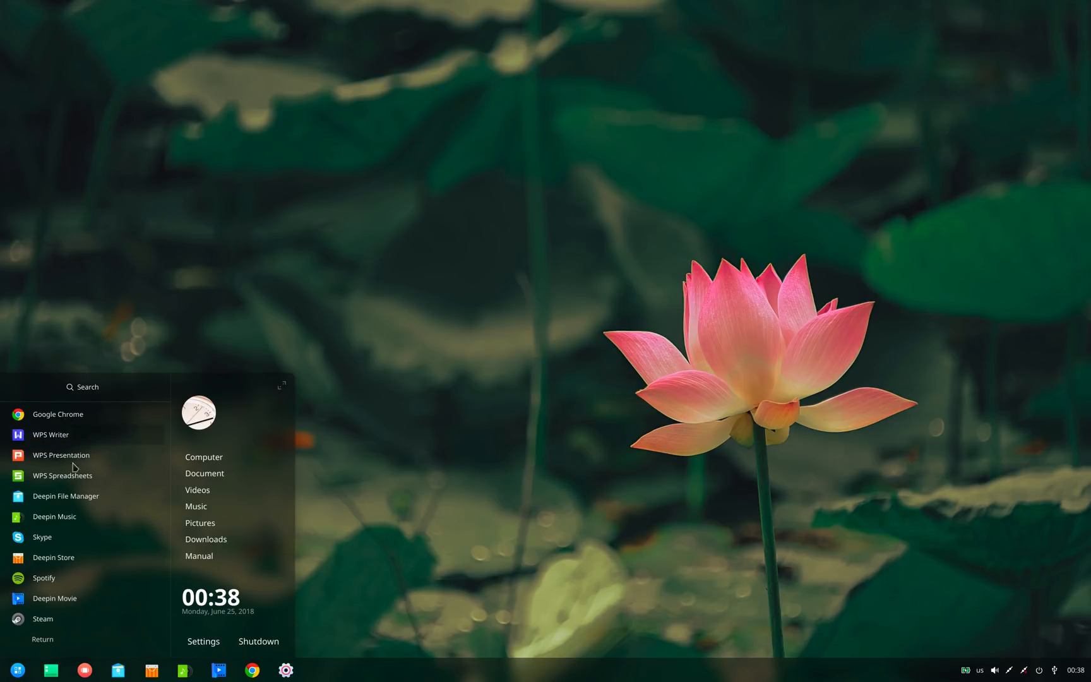
mouse_move(102, 616)
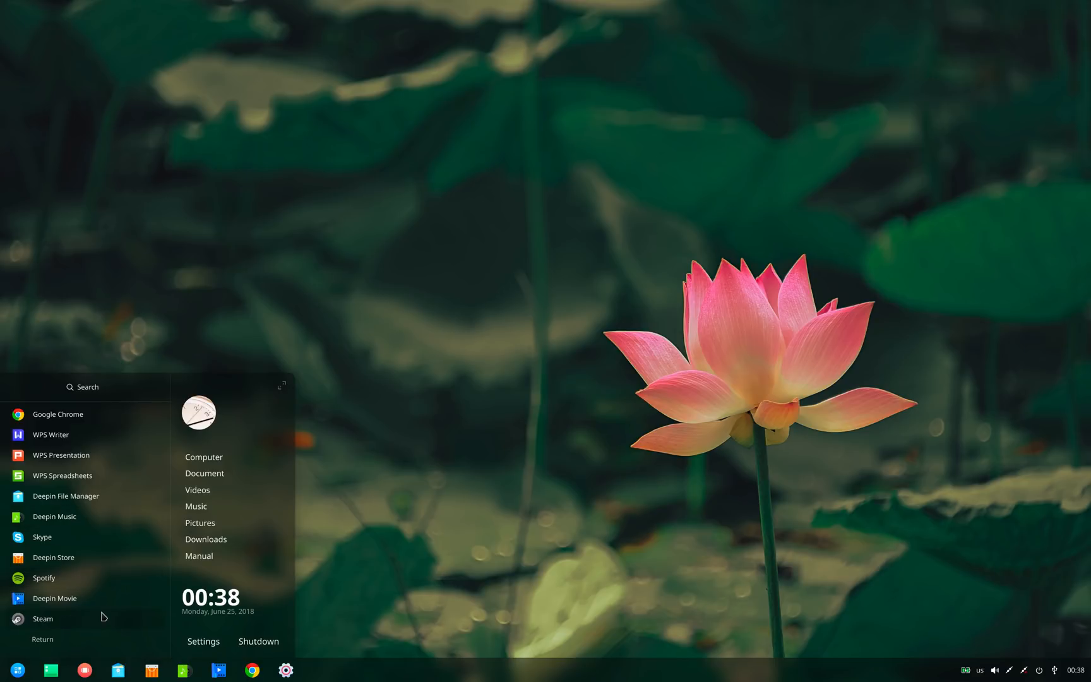
mouse_move(91, 496)
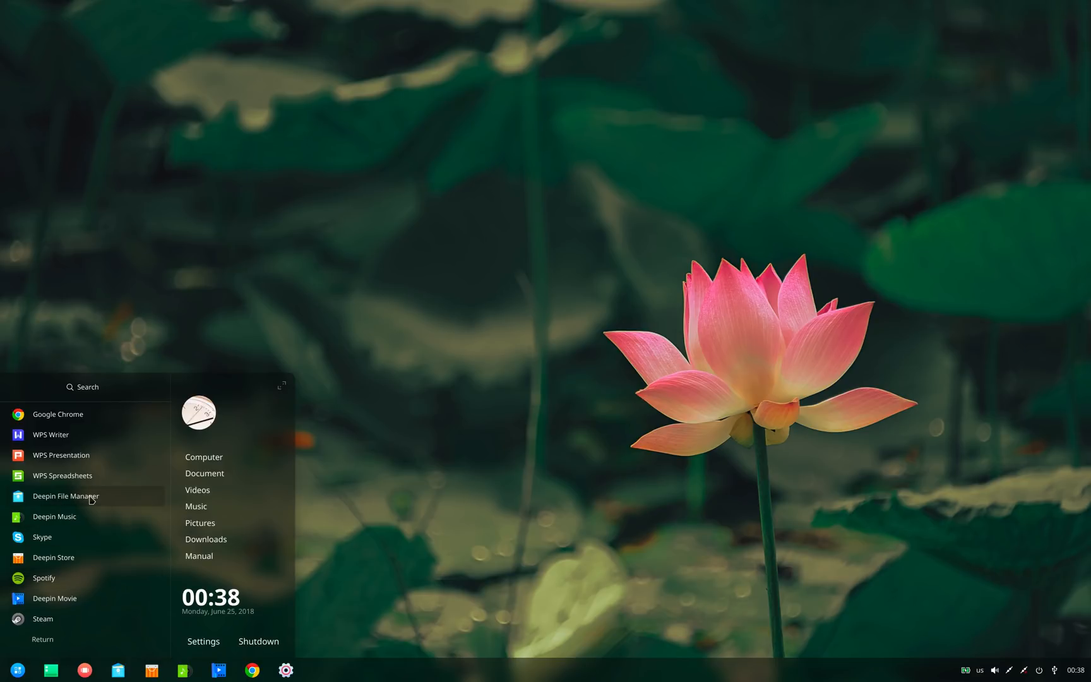
mouse_move(100, 517)
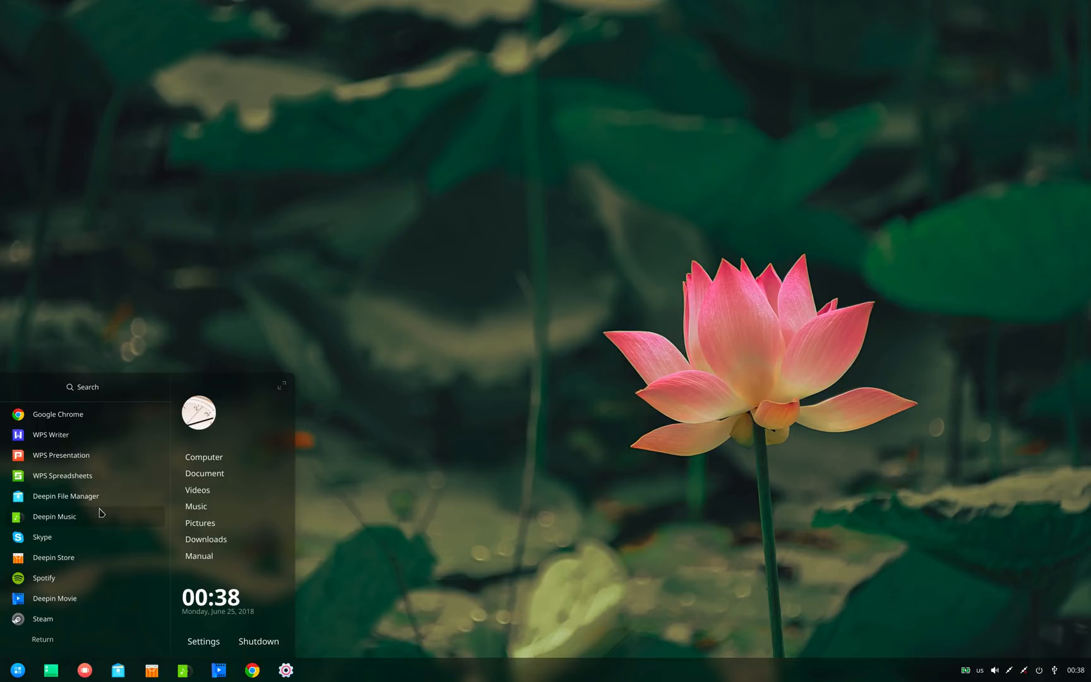
mouse_move(219, 495)
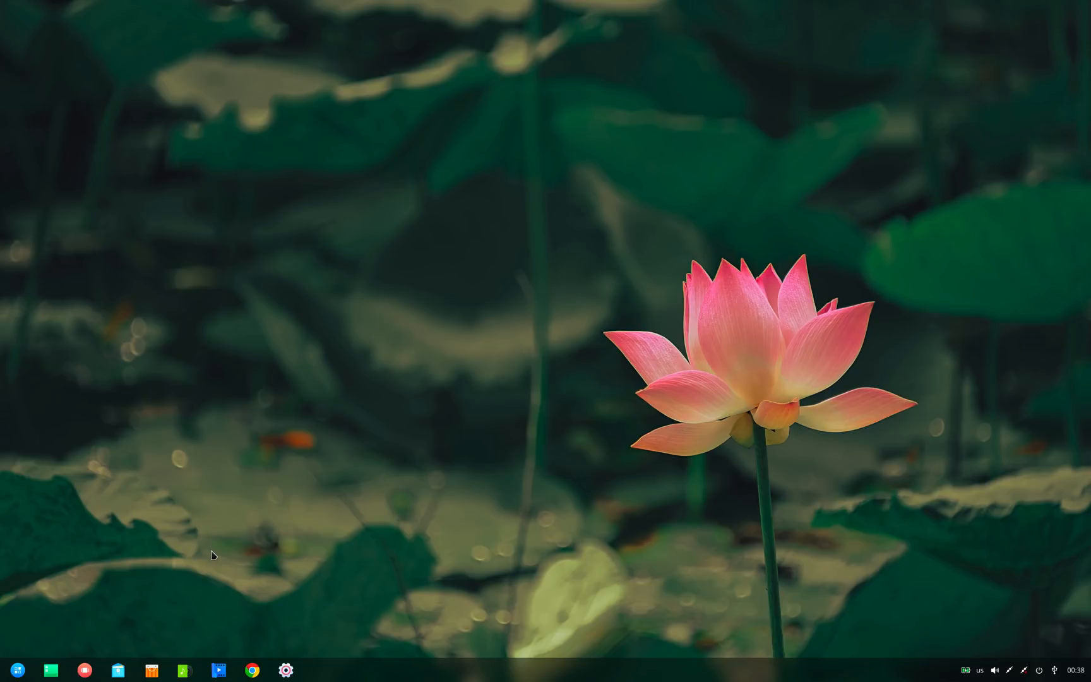
View the Welcome and Adjust Icon Size topics in Deepin Manual's Desktop Environment guide.
click(318, 670)
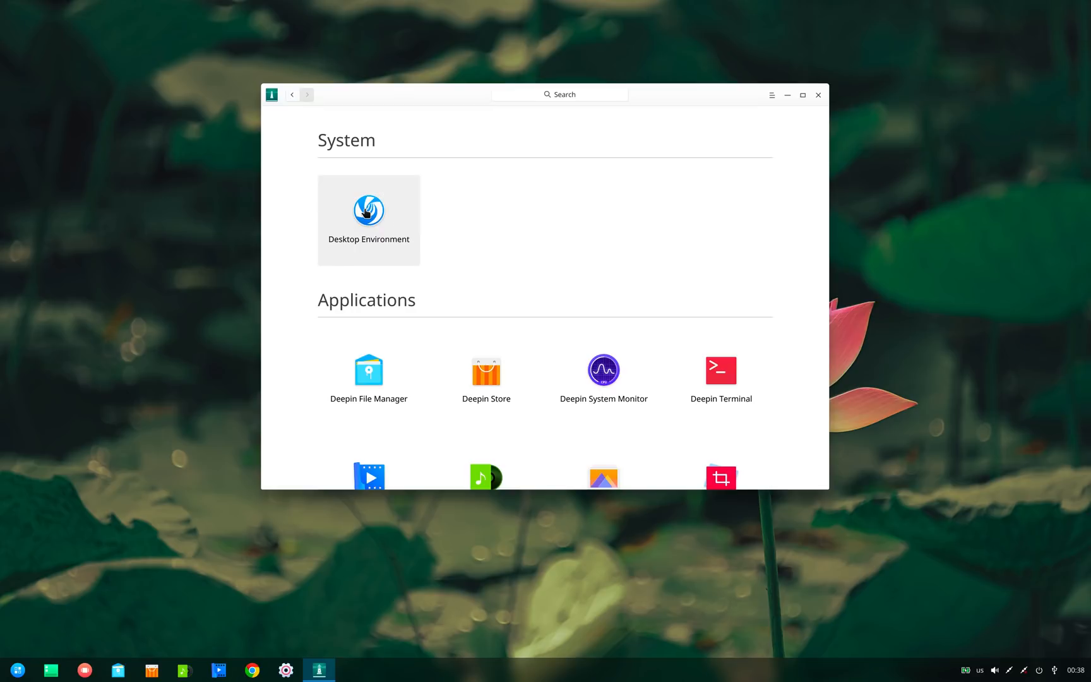
click(368, 211)
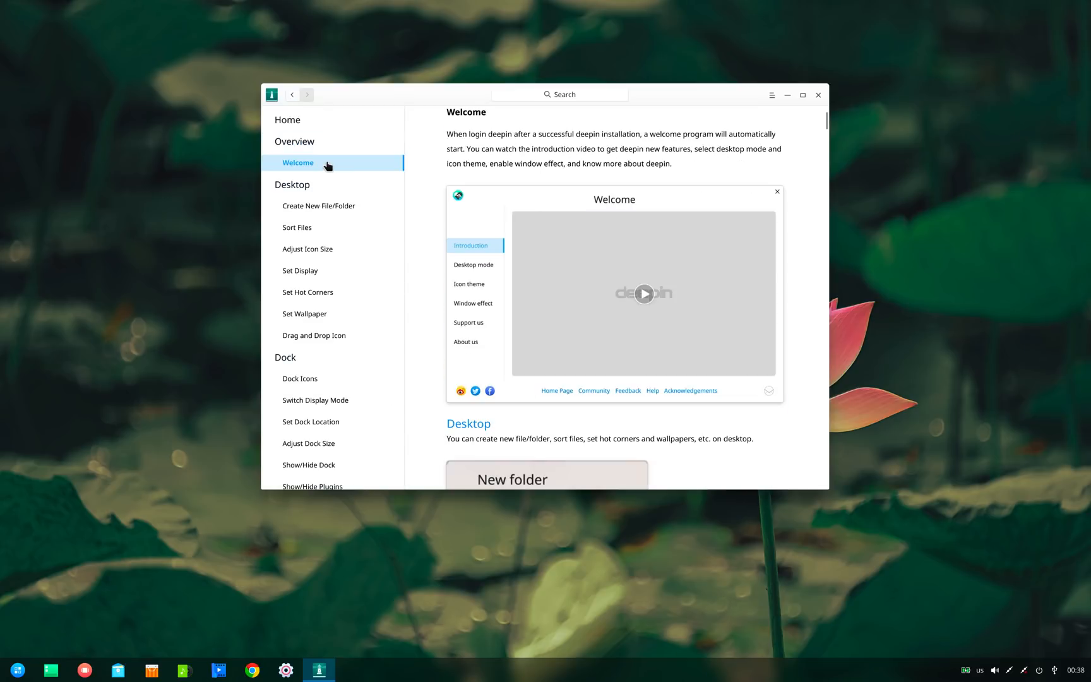
click(308, 248)
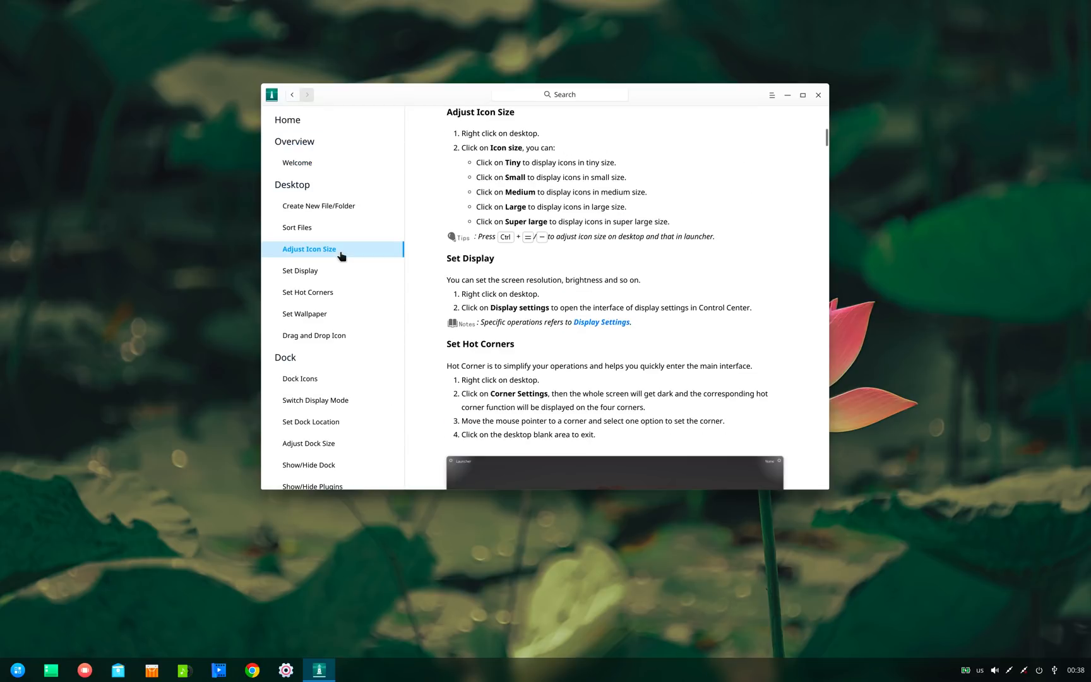
click(17, 670)
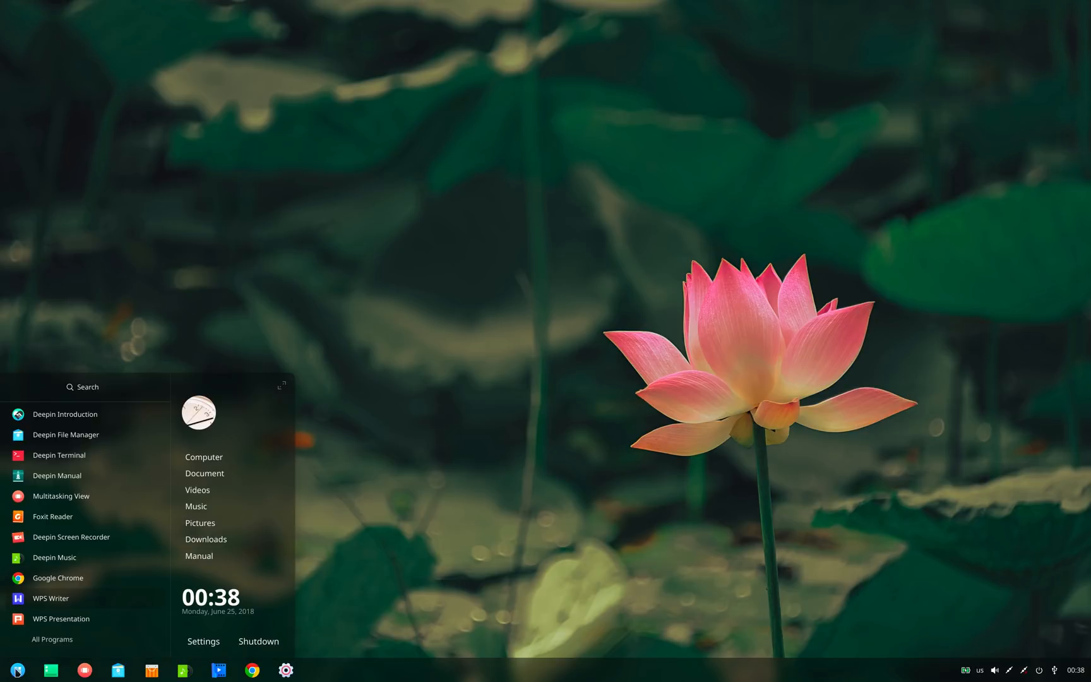
mouse_move(410, 600)
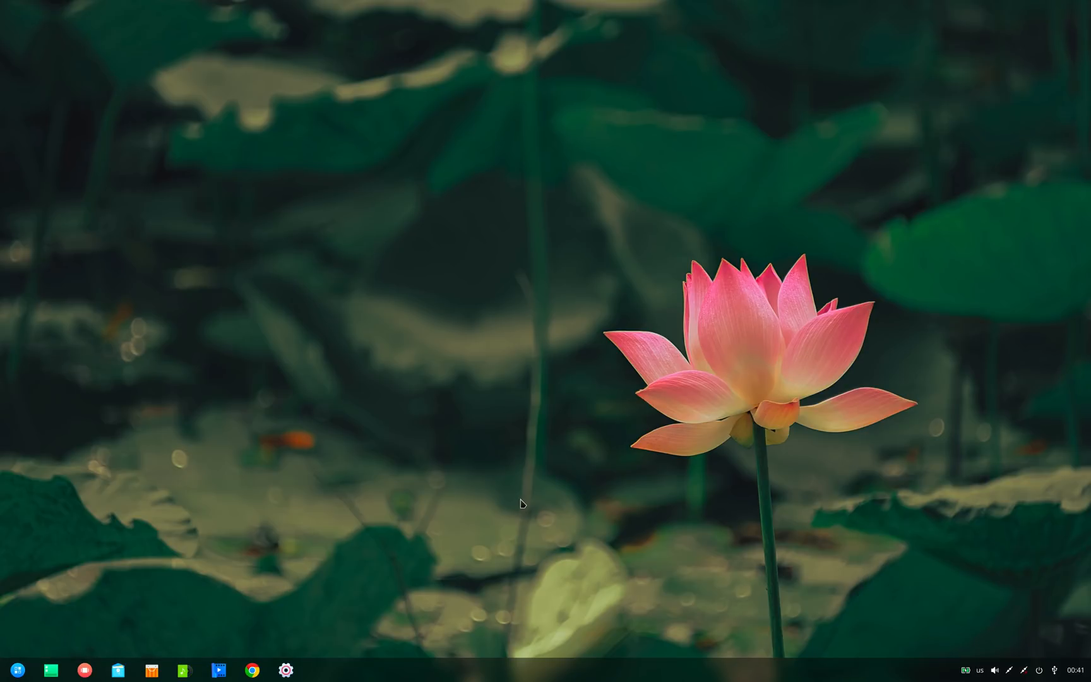
mouse_move(410, 543)
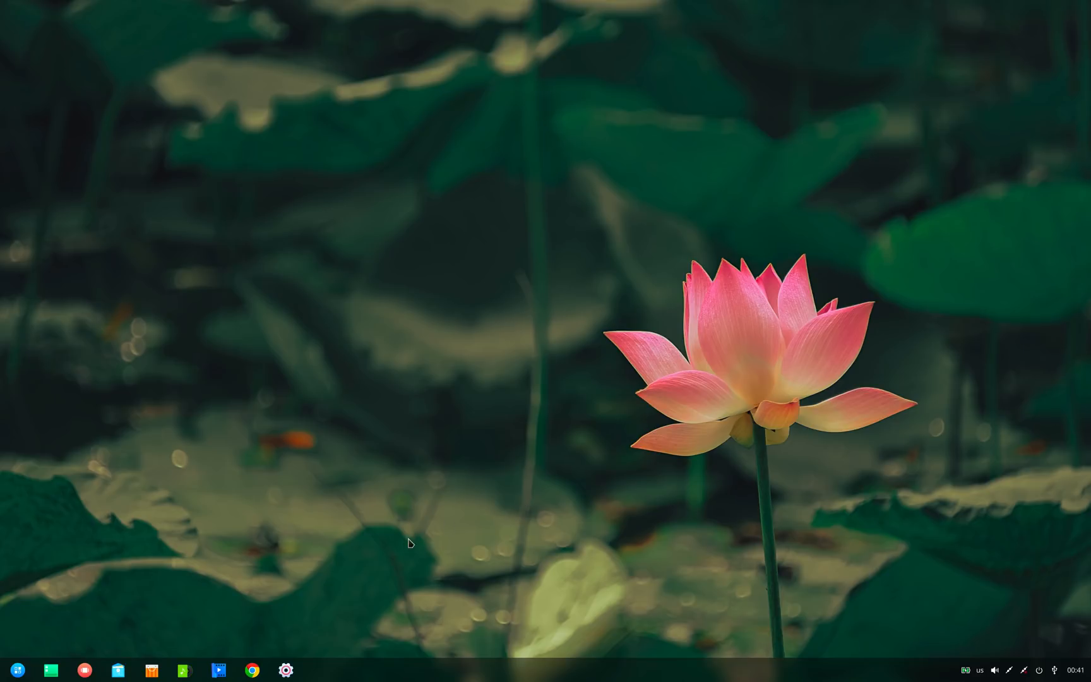
mouse_move(278, 669)
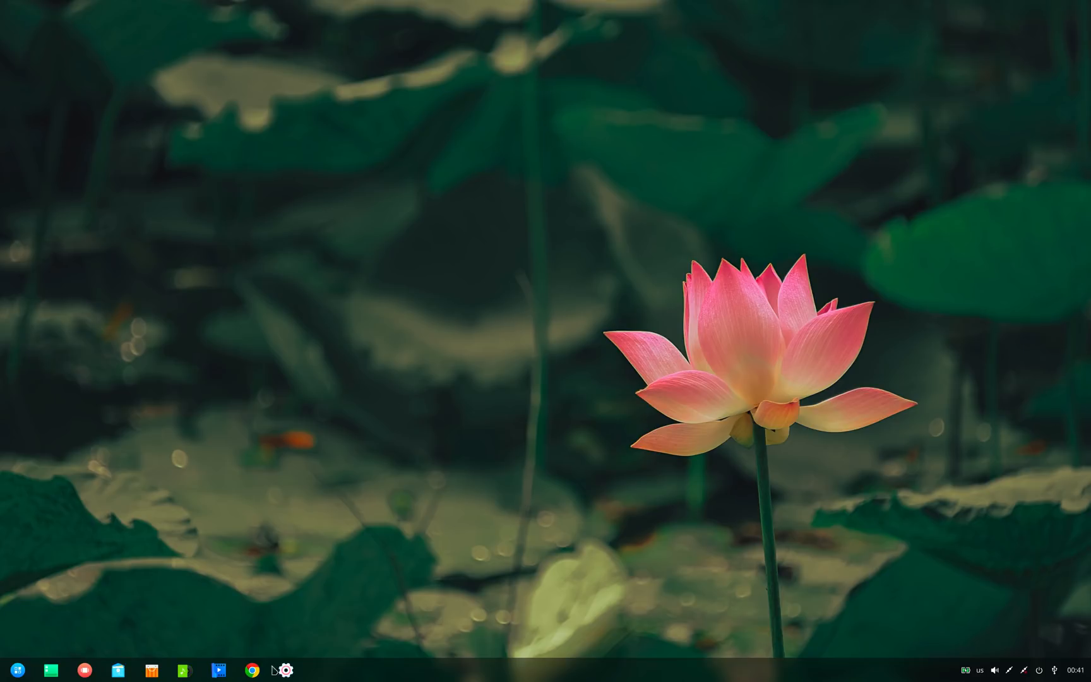
View Display resolutions in Control Center, confirm the scaling change, and close the panel.
click(285, 670)
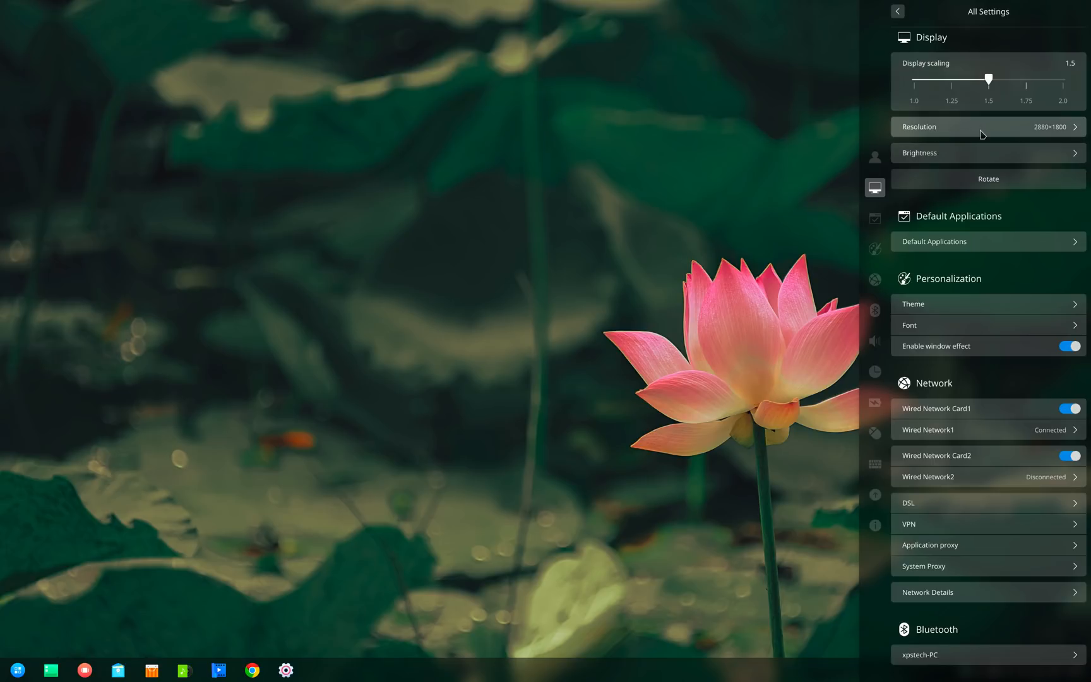
click(981, 127)
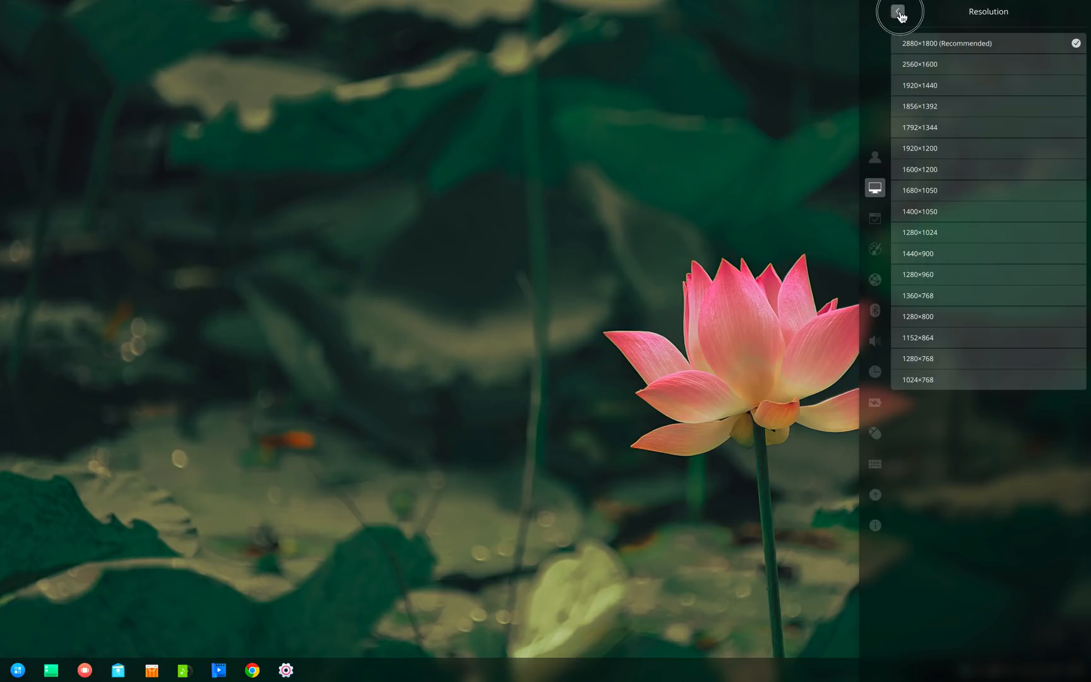
click(899, 12)
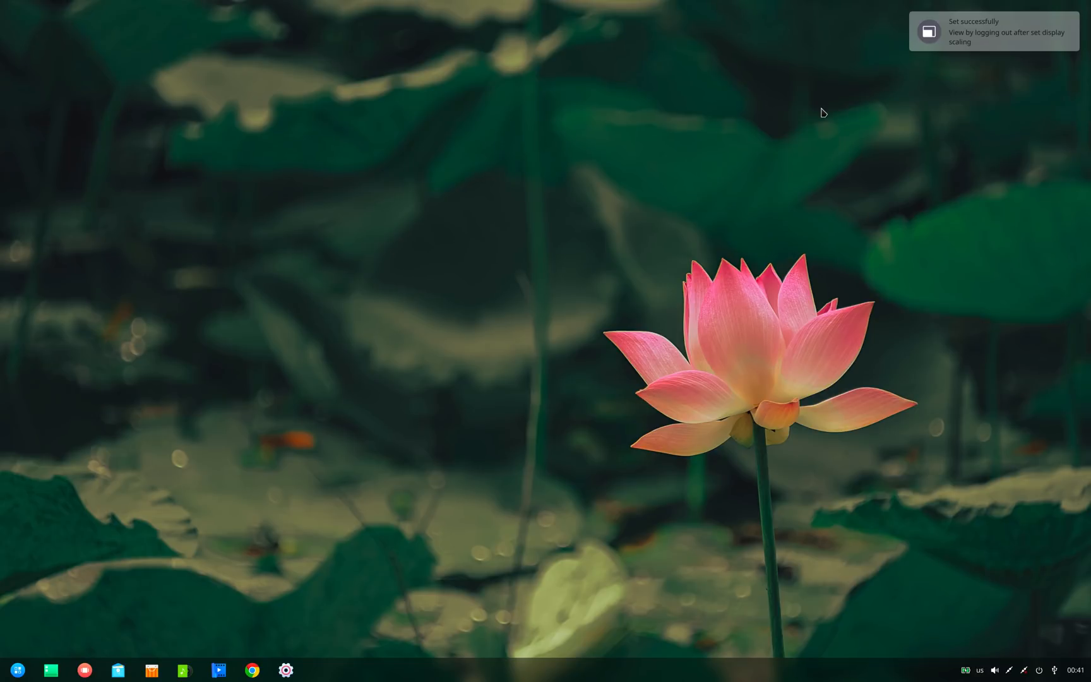
click(16, 670)
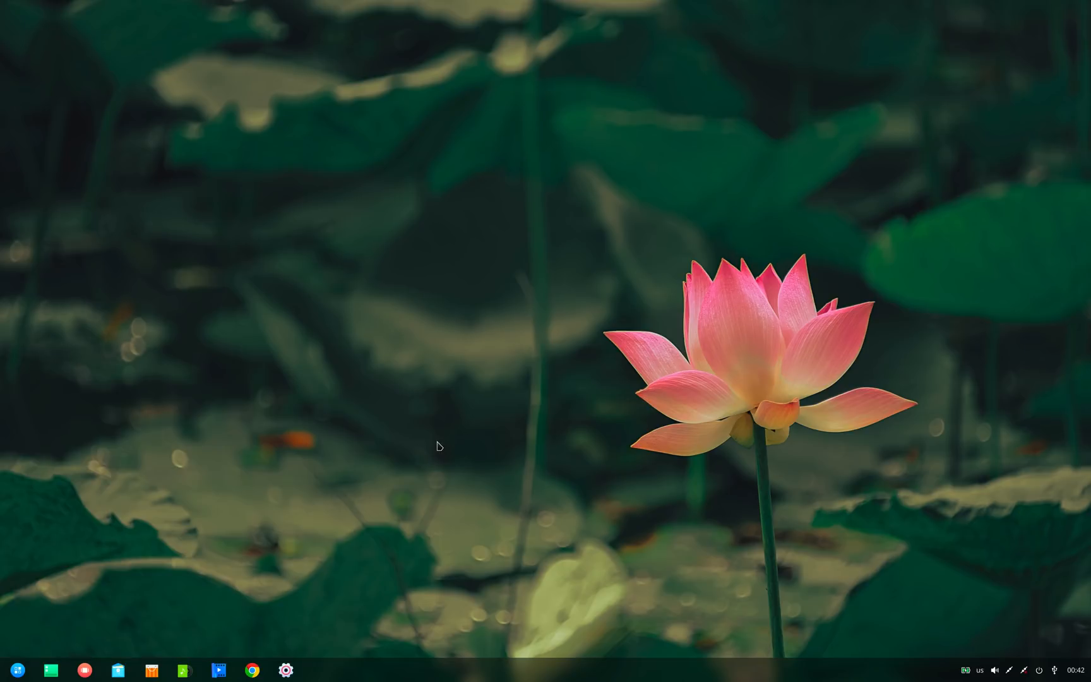
click(12, 670)
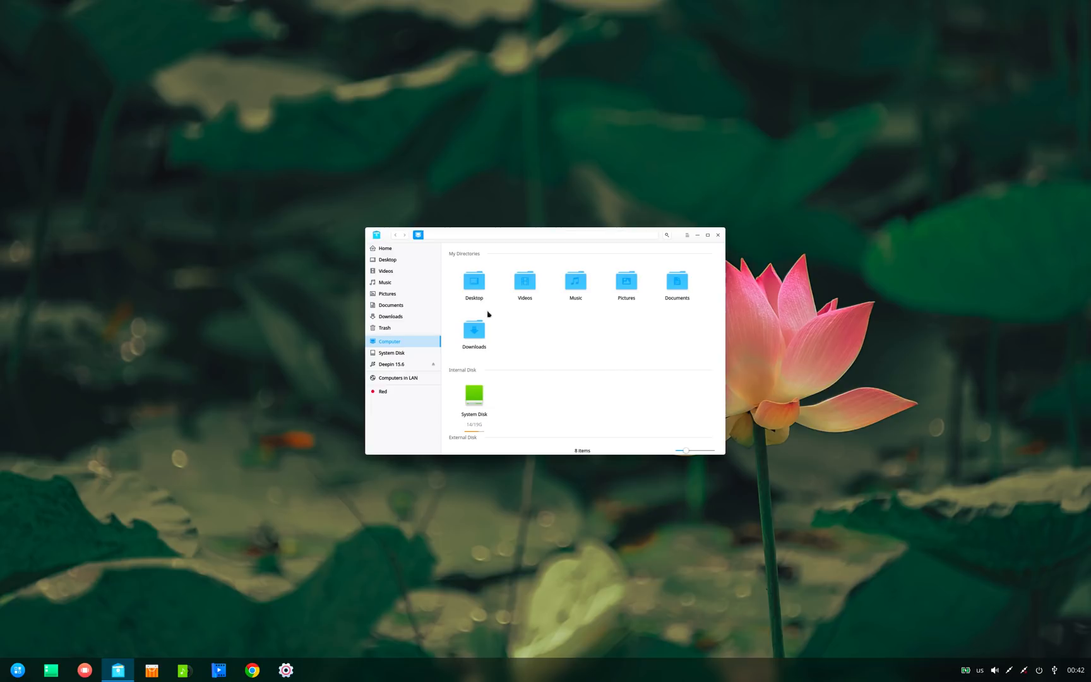
mouse_move(503, 299)
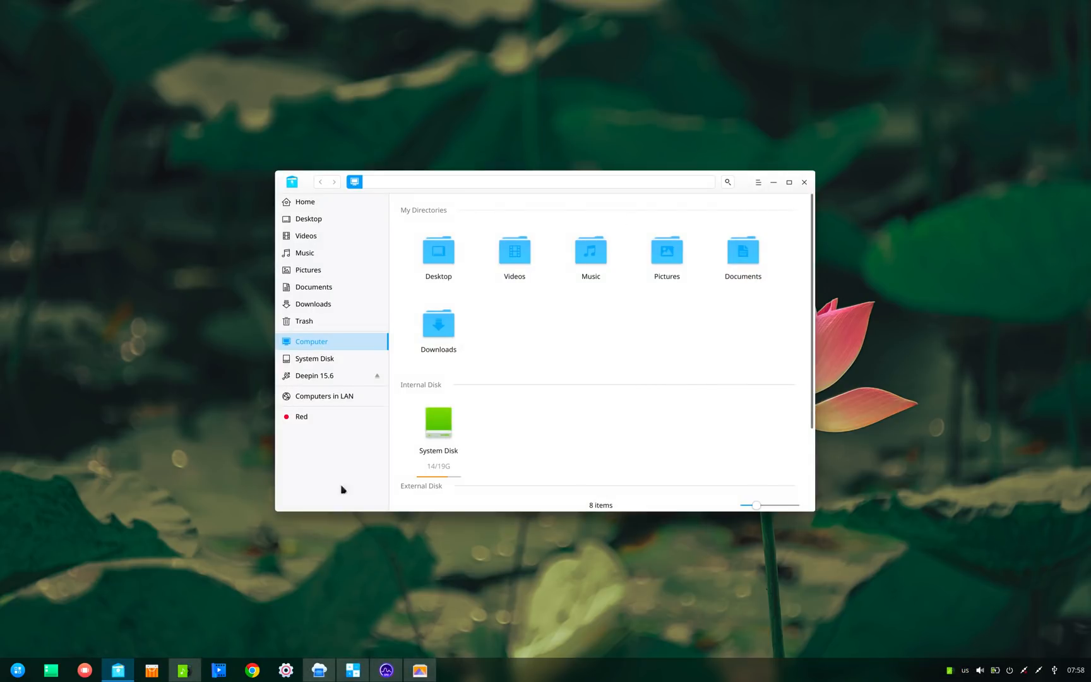
Switch File Manager to Dark Theme, then open System Monitor and other apps in dark.
click(757, 182)
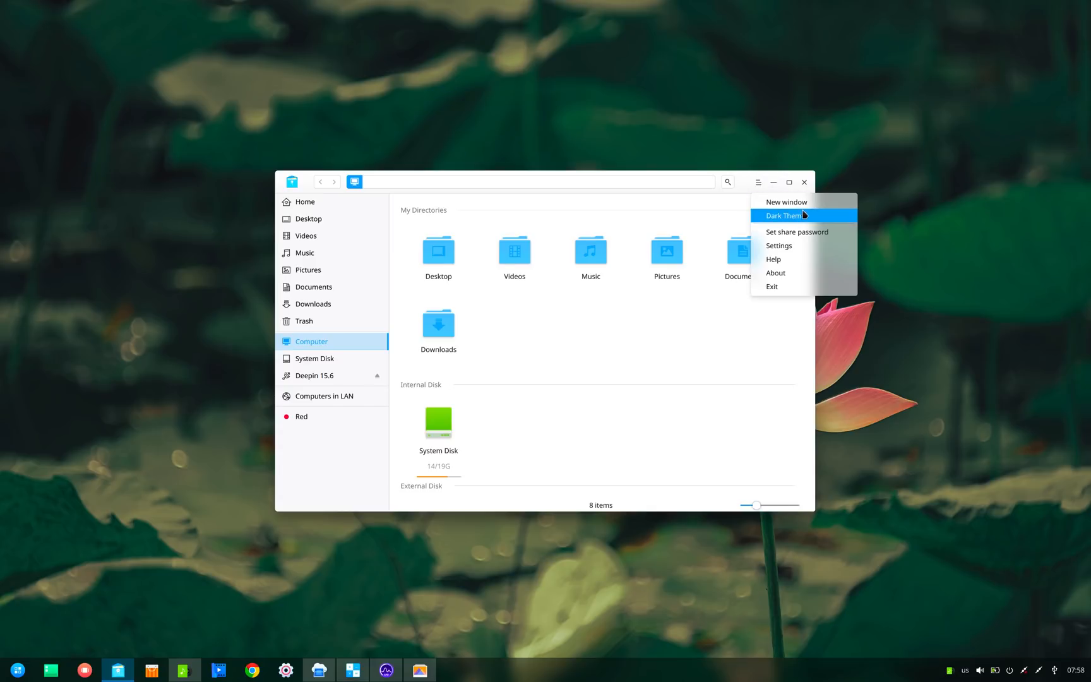
click(782, 215)
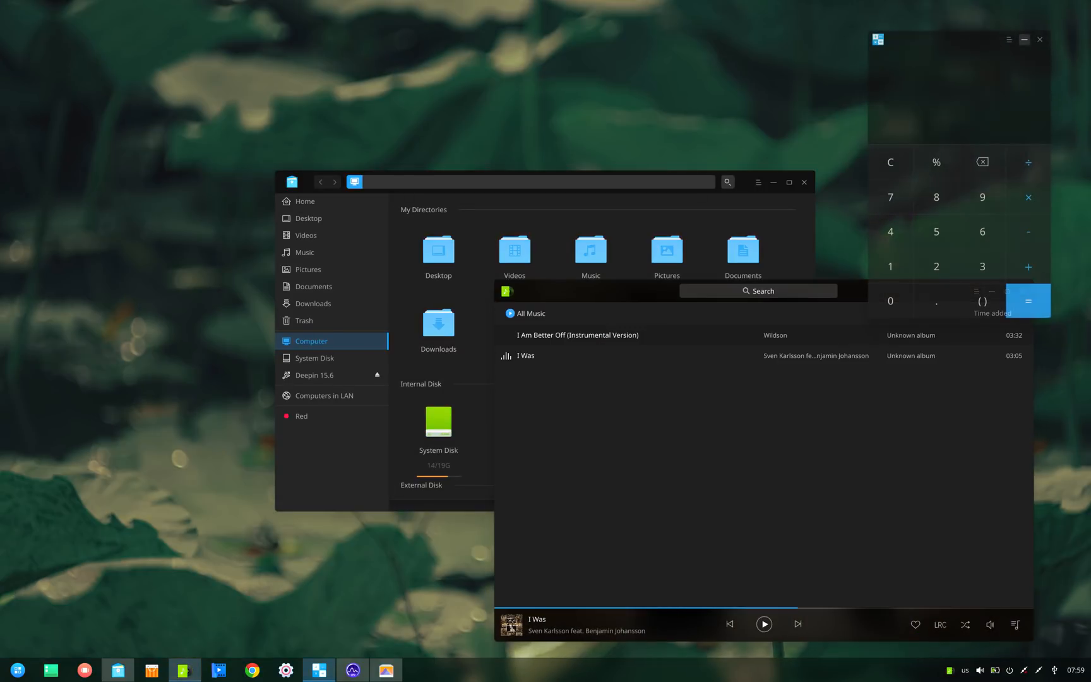
click(353, 670)
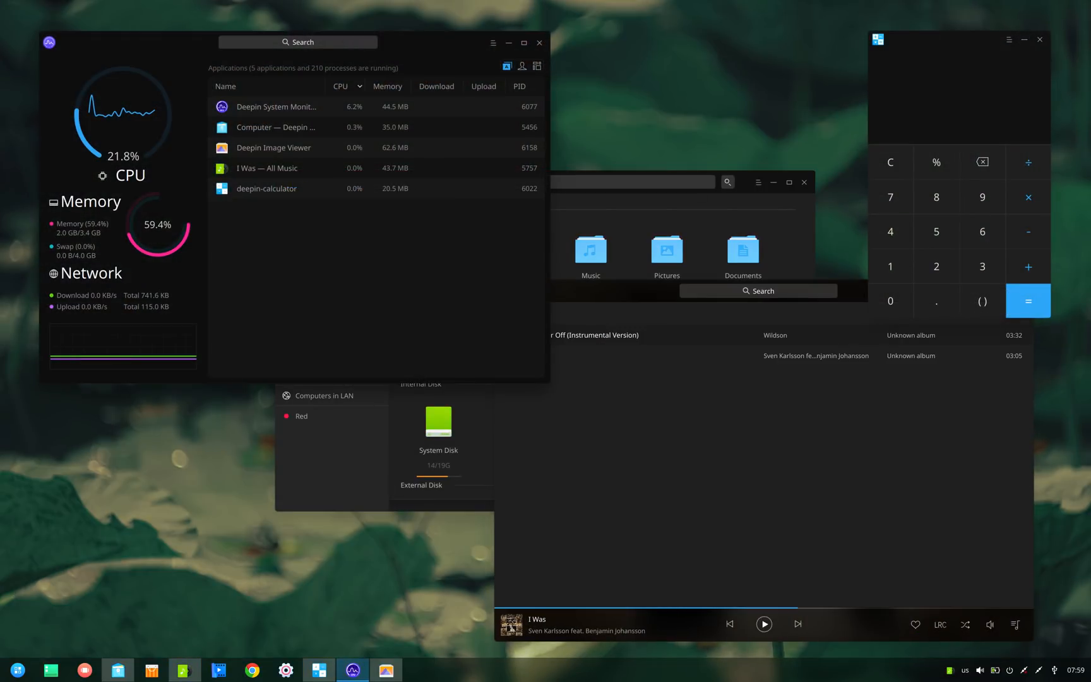
click(384, 670)
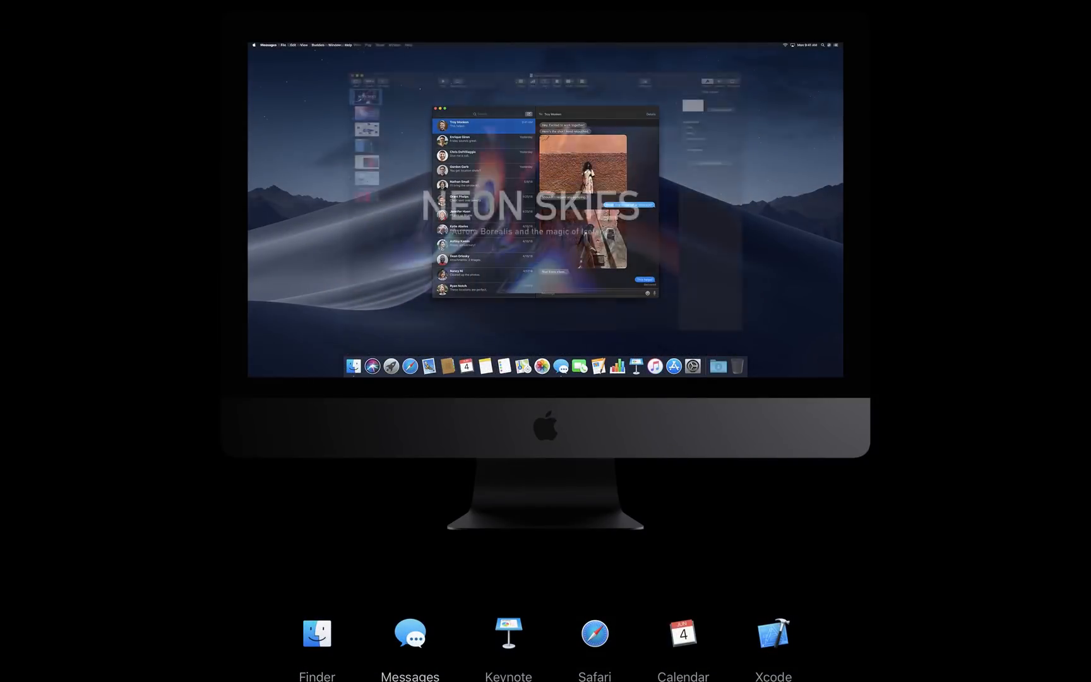
click(507, 632)
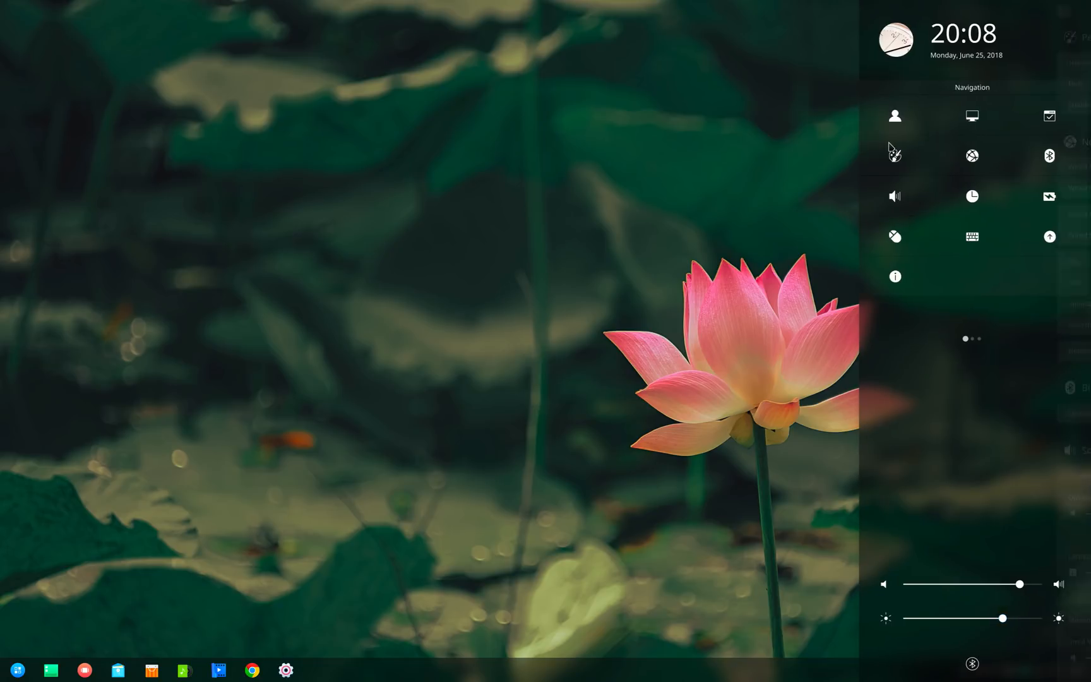
Under All Settings, toggle Enable window effect off and back on three times.
click(971, 116)
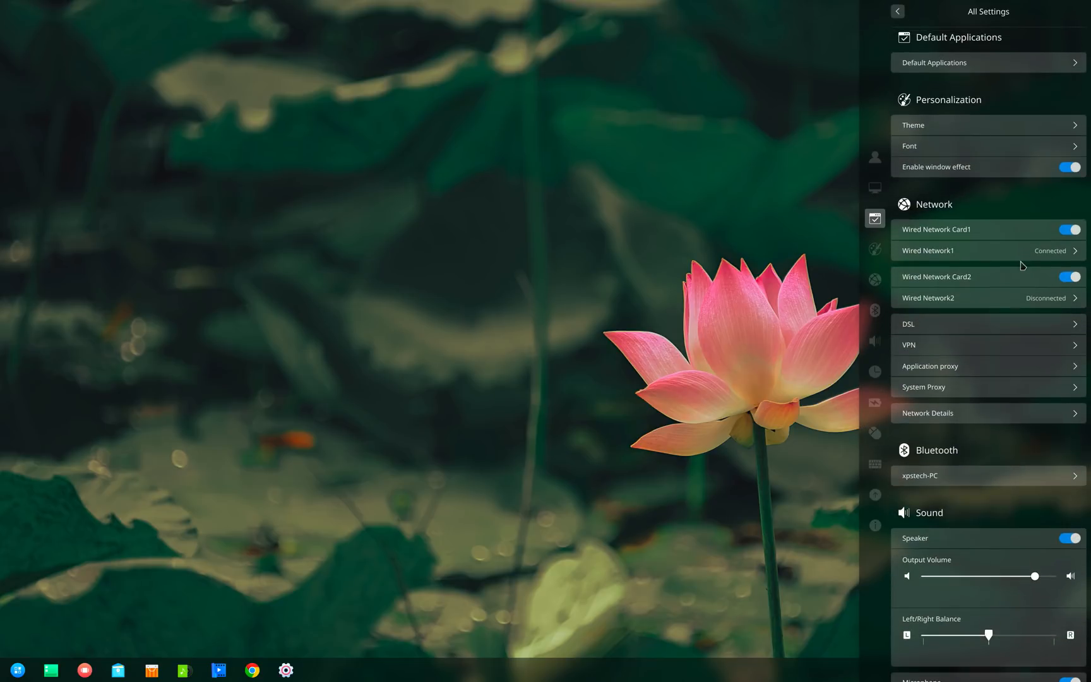
click(1068, 167)
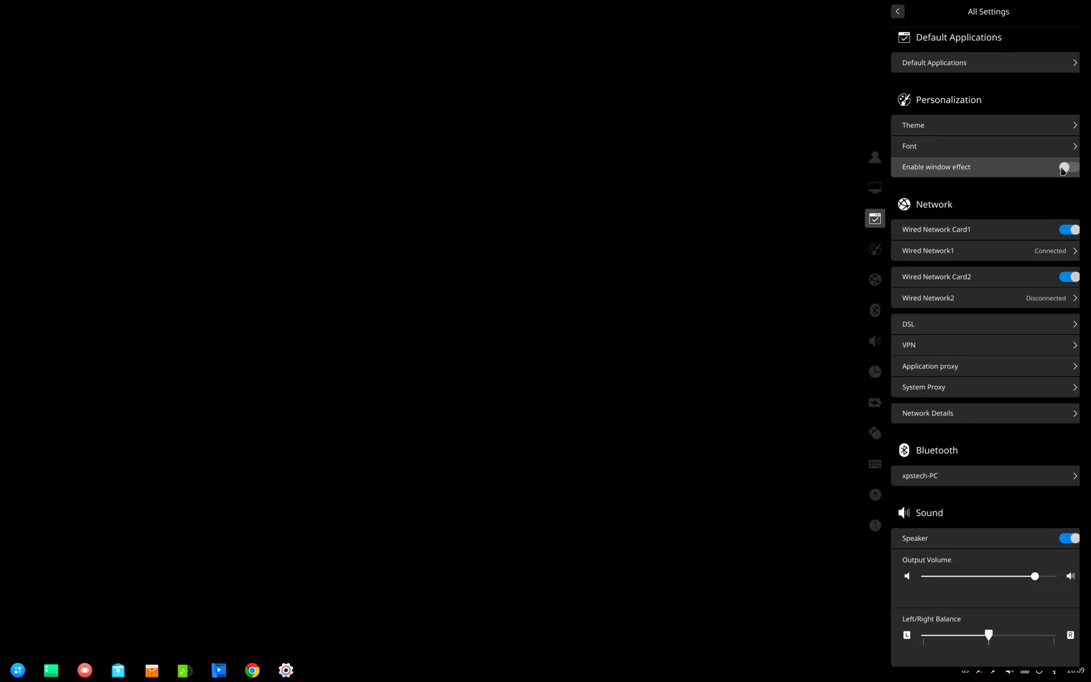
click(1064, 166)
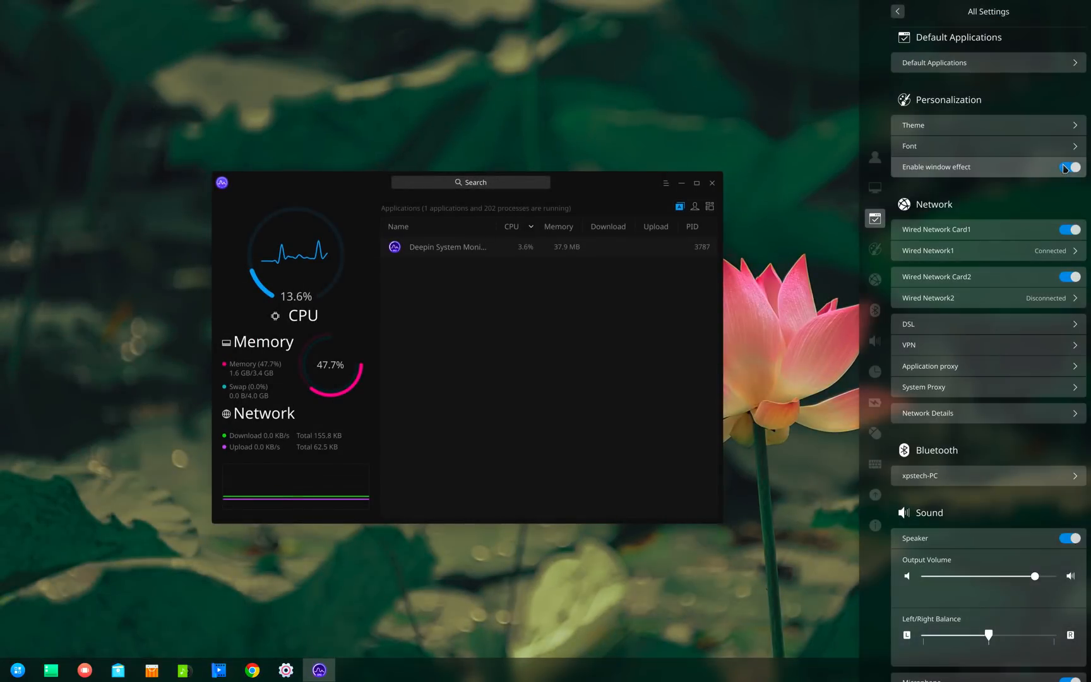
click(1071, 166)
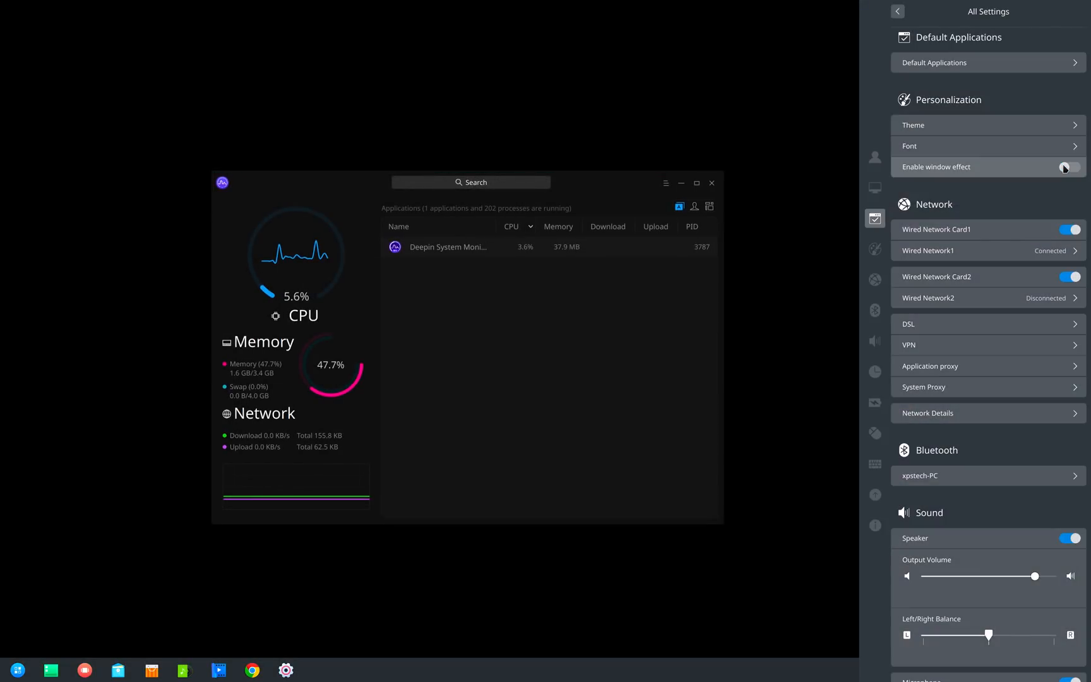
click(1070, 167)
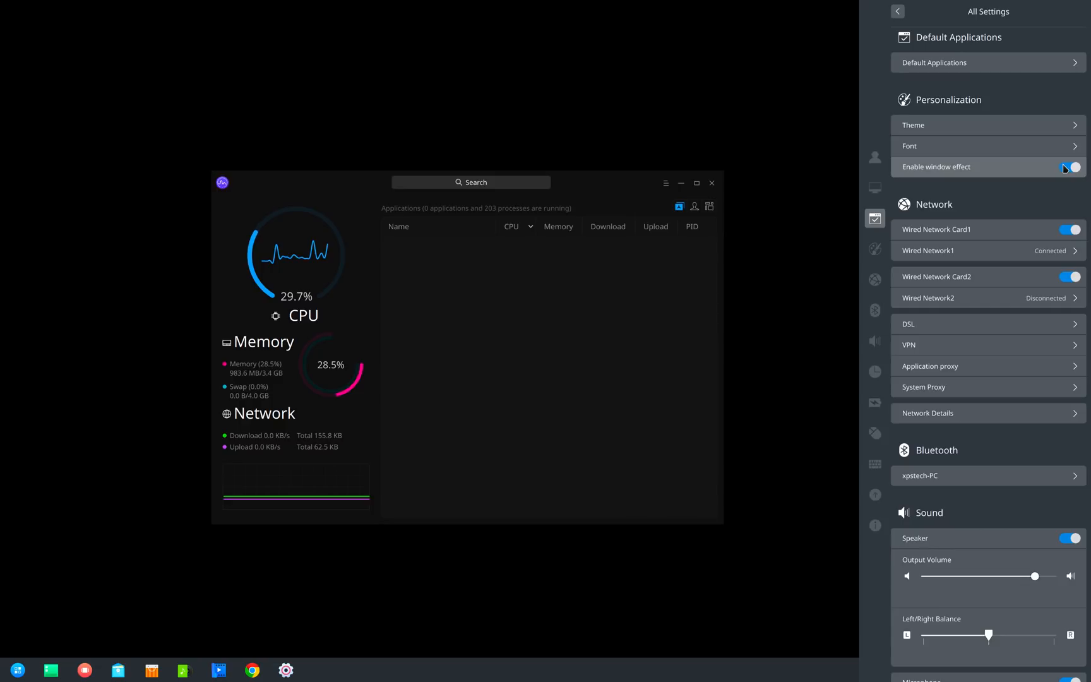
click(1071, 166)
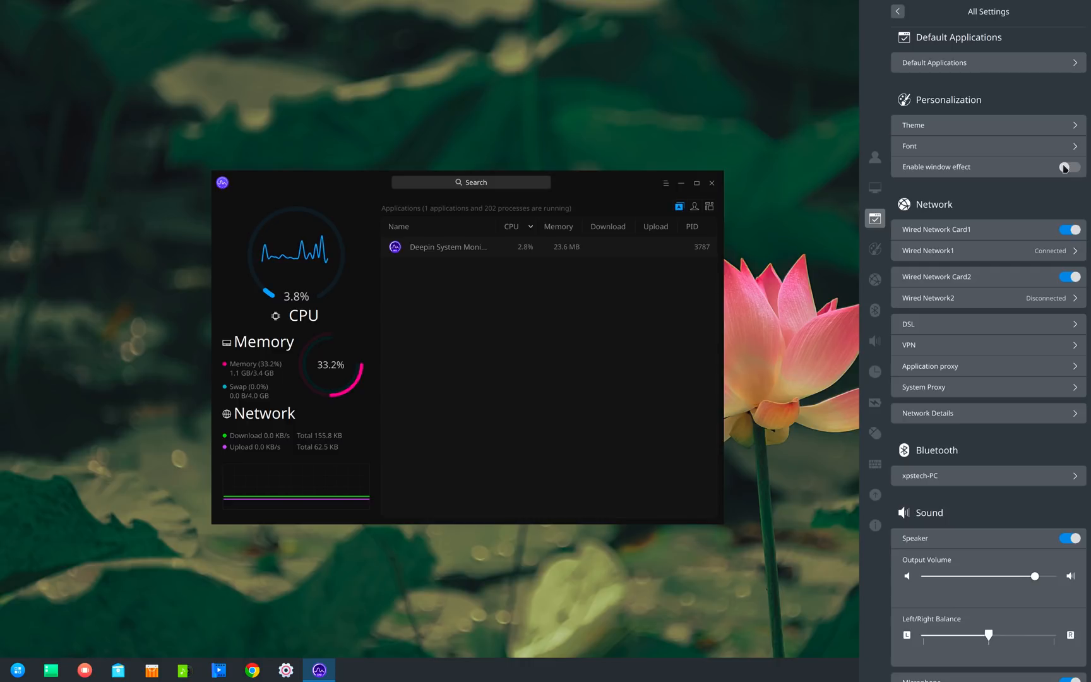
click(1070, 166)
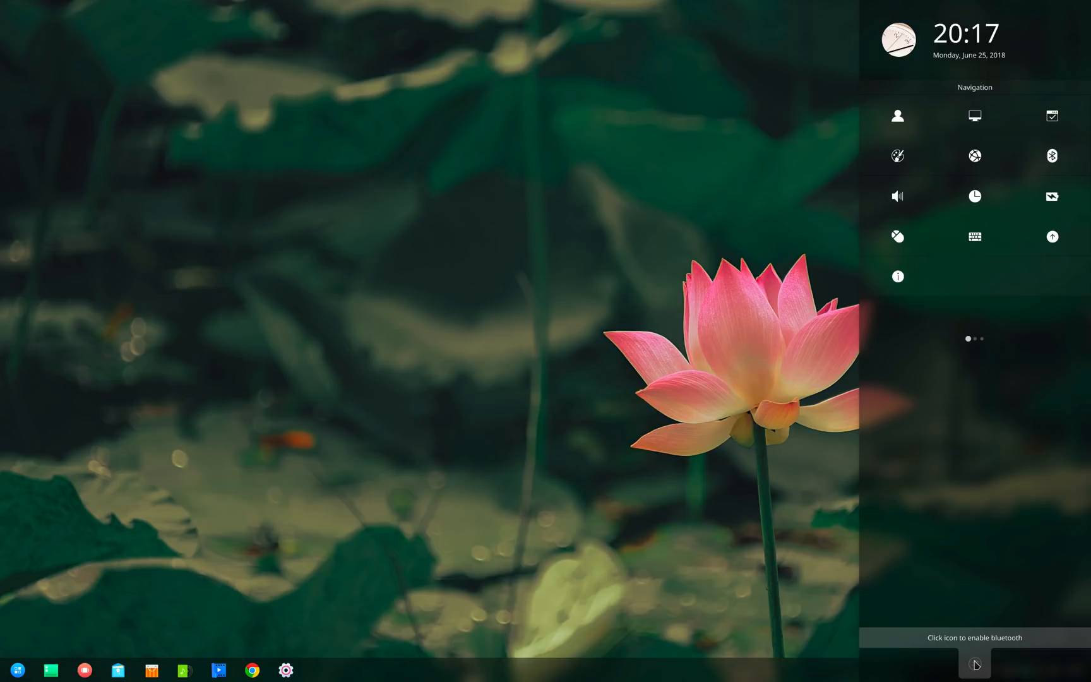
Enable Bluetooth in Control Center, then open the browser from the dock.
click(1051, 155)
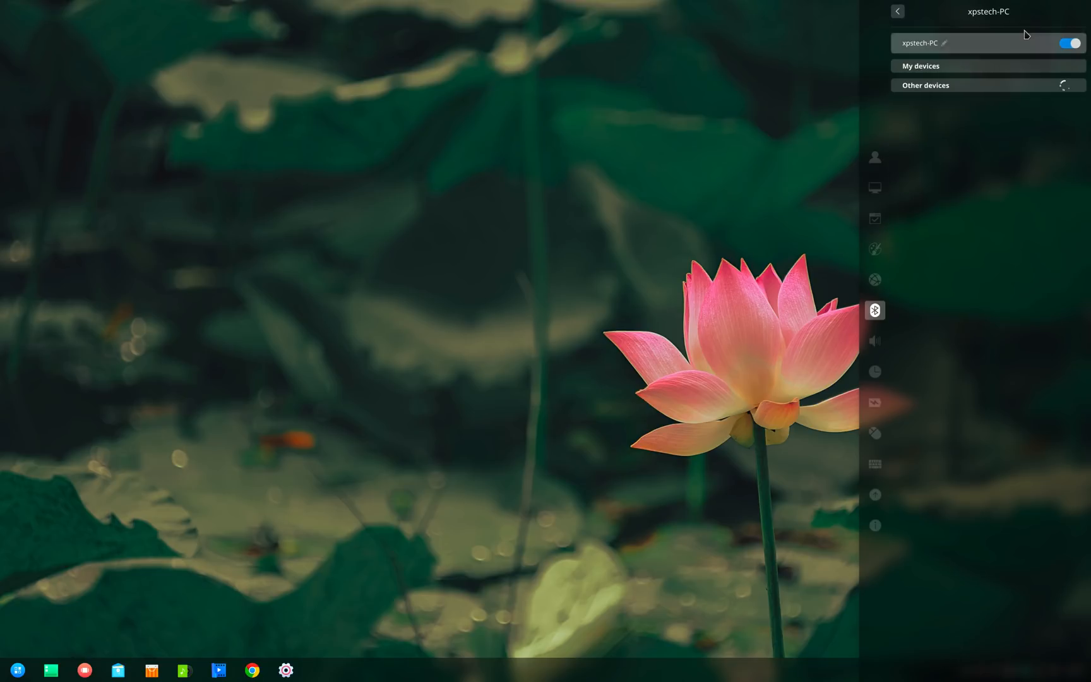
mouse_move(902, 20)
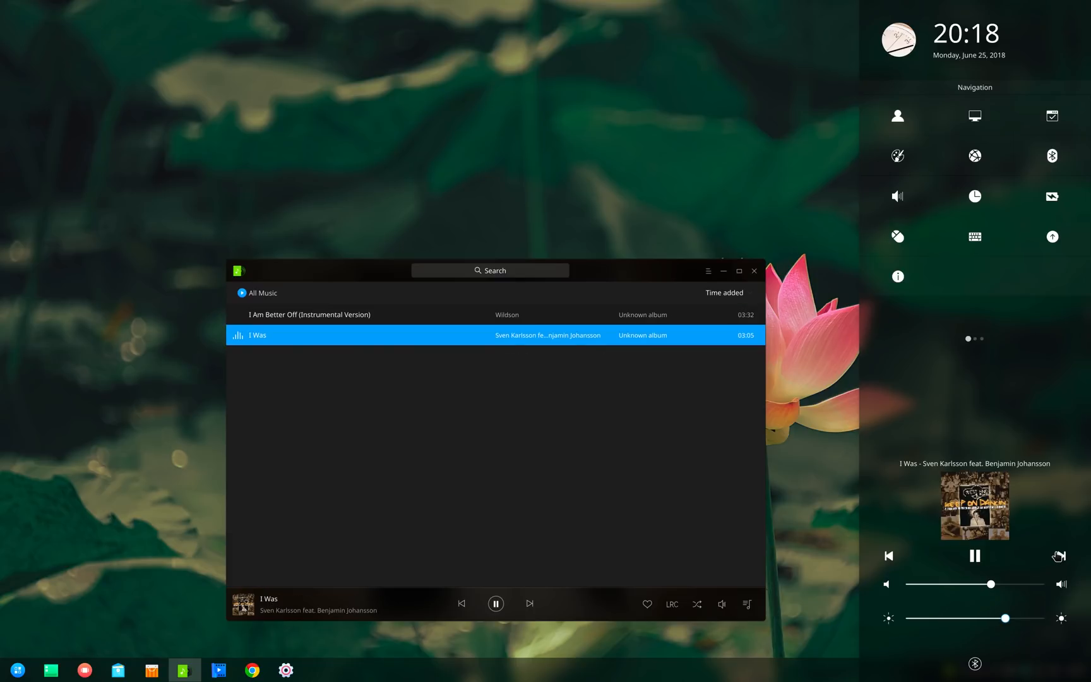
click(252, 670)
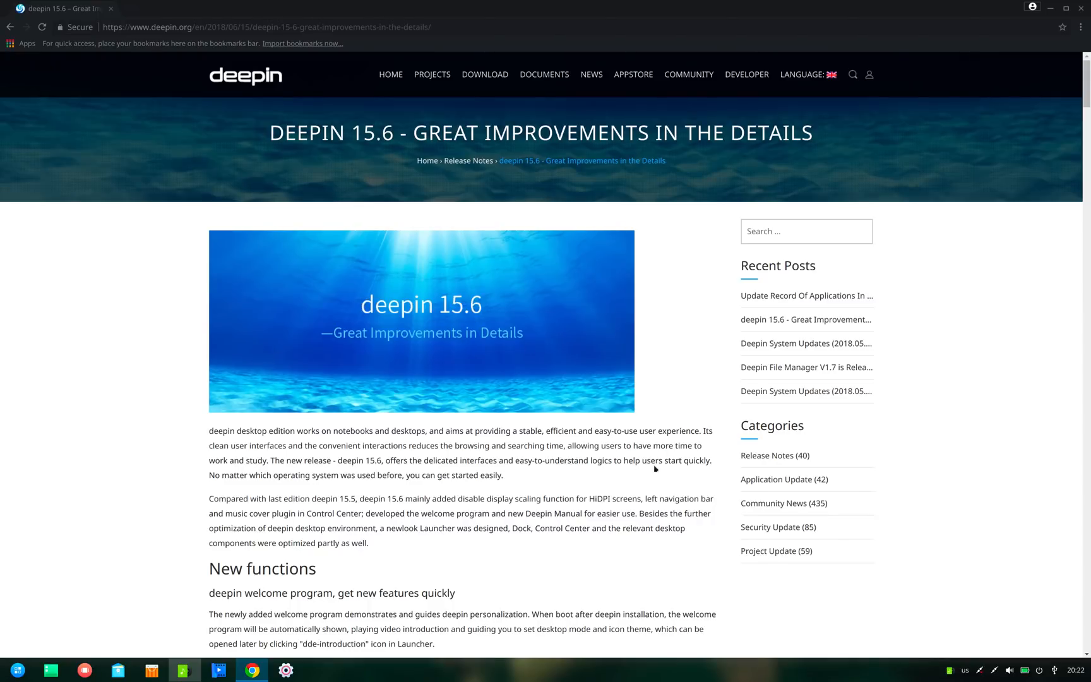
Scroll the deepin 15.6 release notes down through the new features to the changelog.
scroll(down, 3)
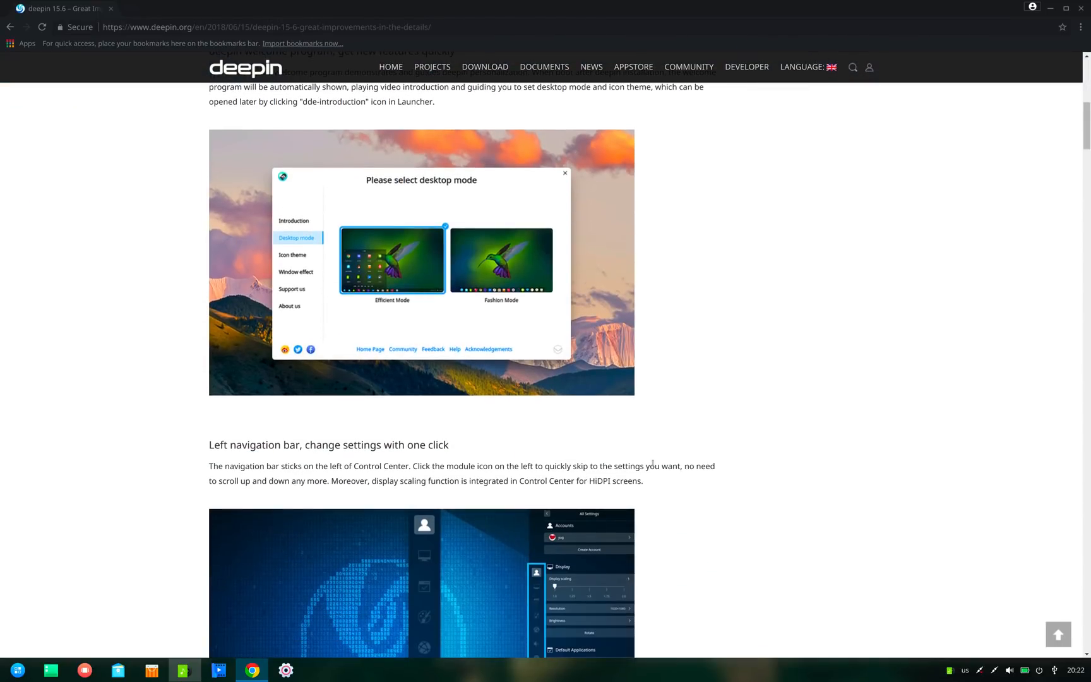
scroll(down, 3)
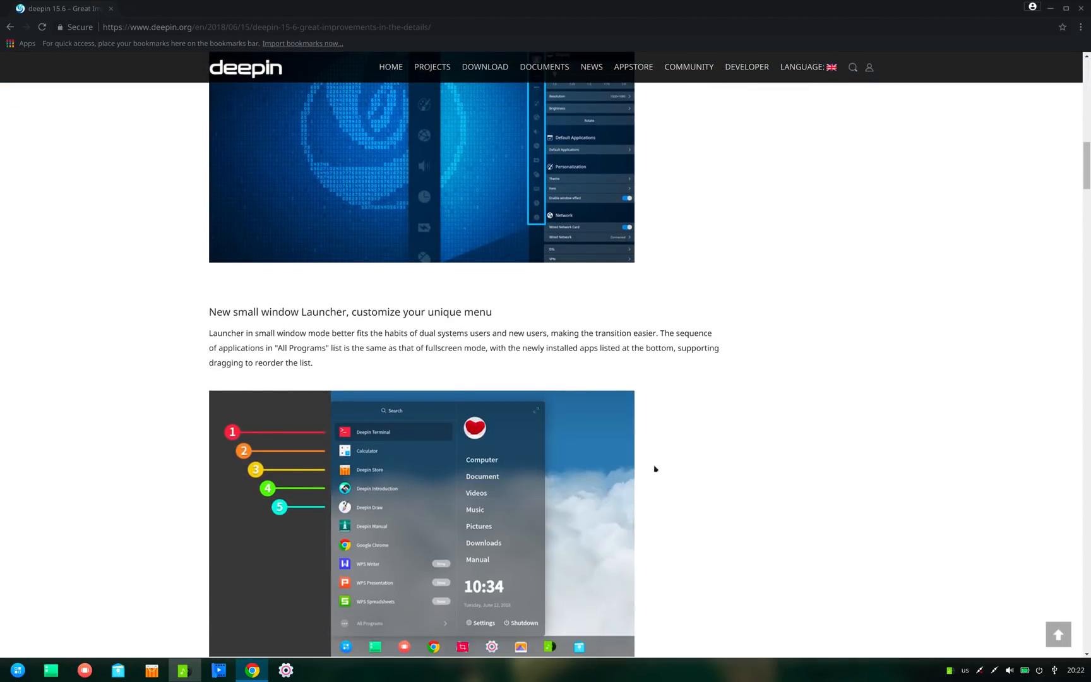
scroll(down, 3)
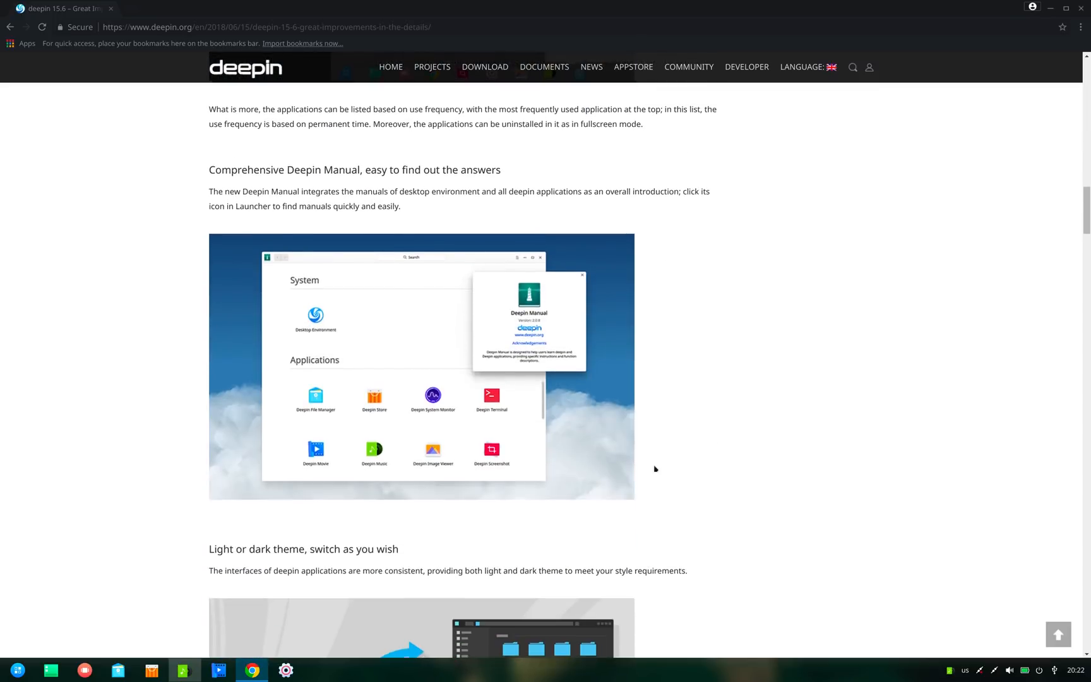
scroll(down, 3)
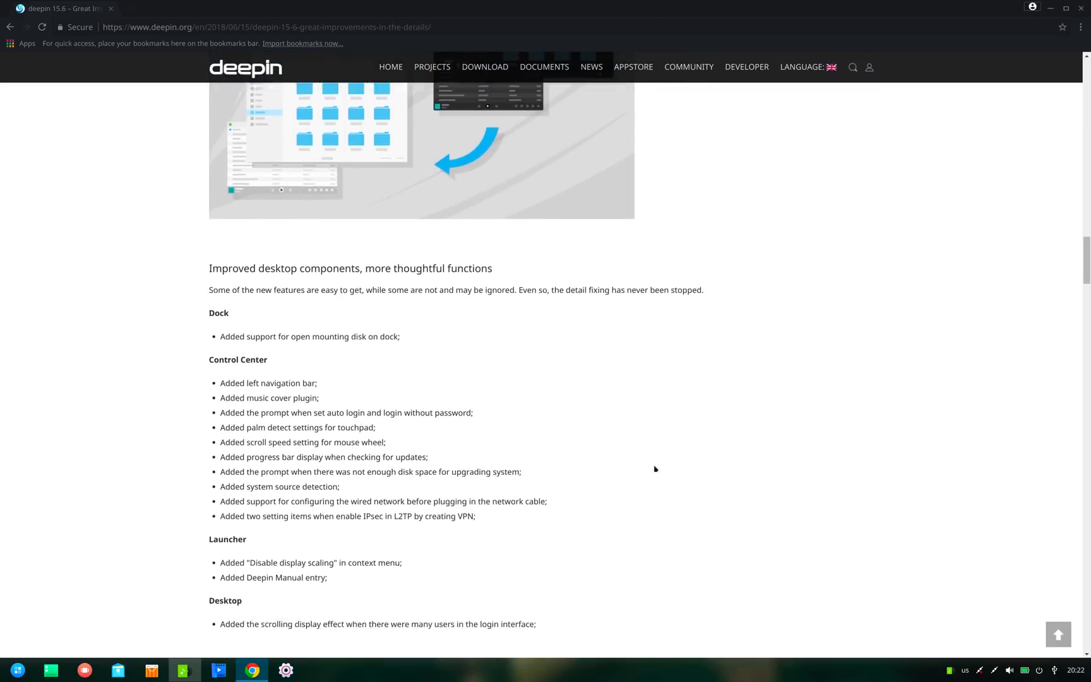
scroll(down, 3)
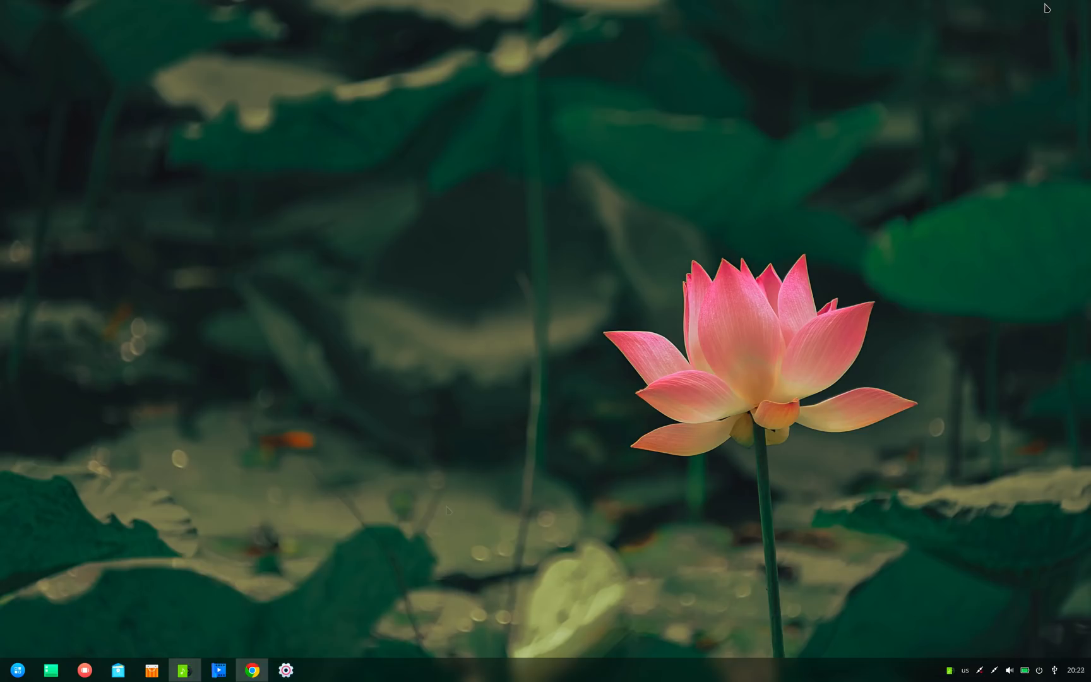
Set the winding forest road aerial photo as wallpaper and bring Deepin Music back up.
right_click(449, 510)
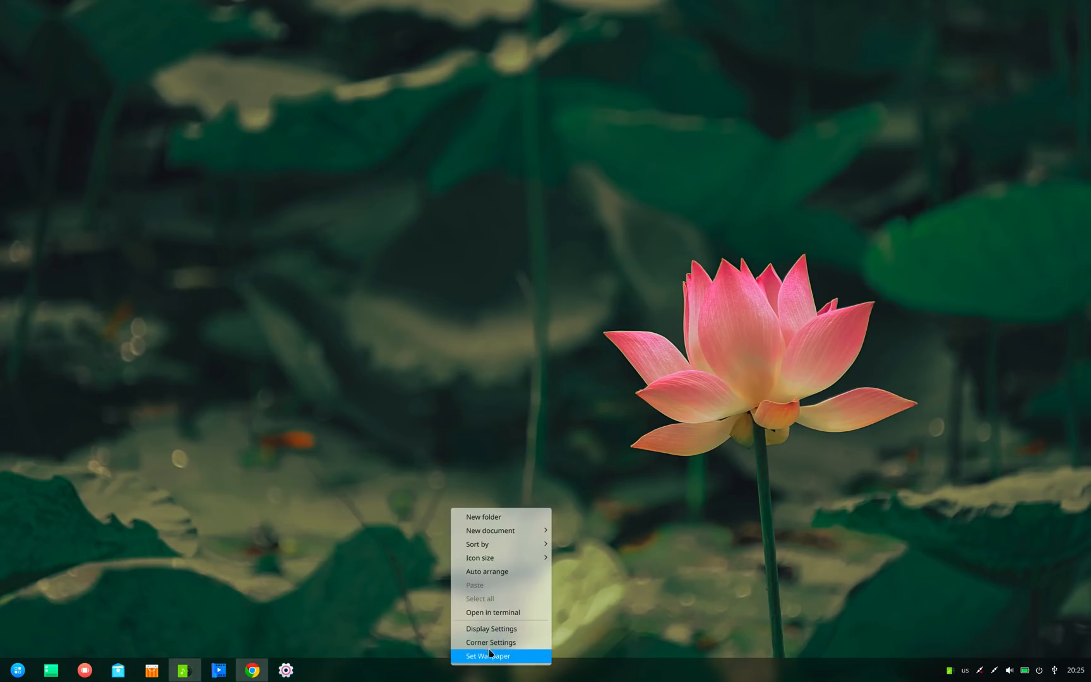
click(488, 655)
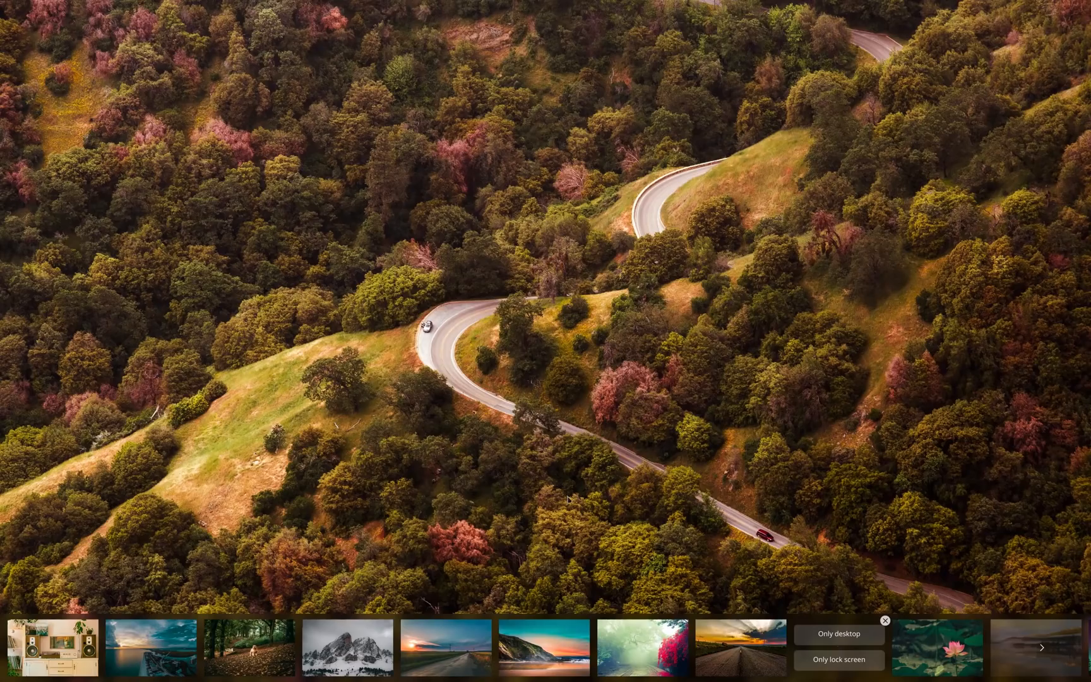
click(16, 670)
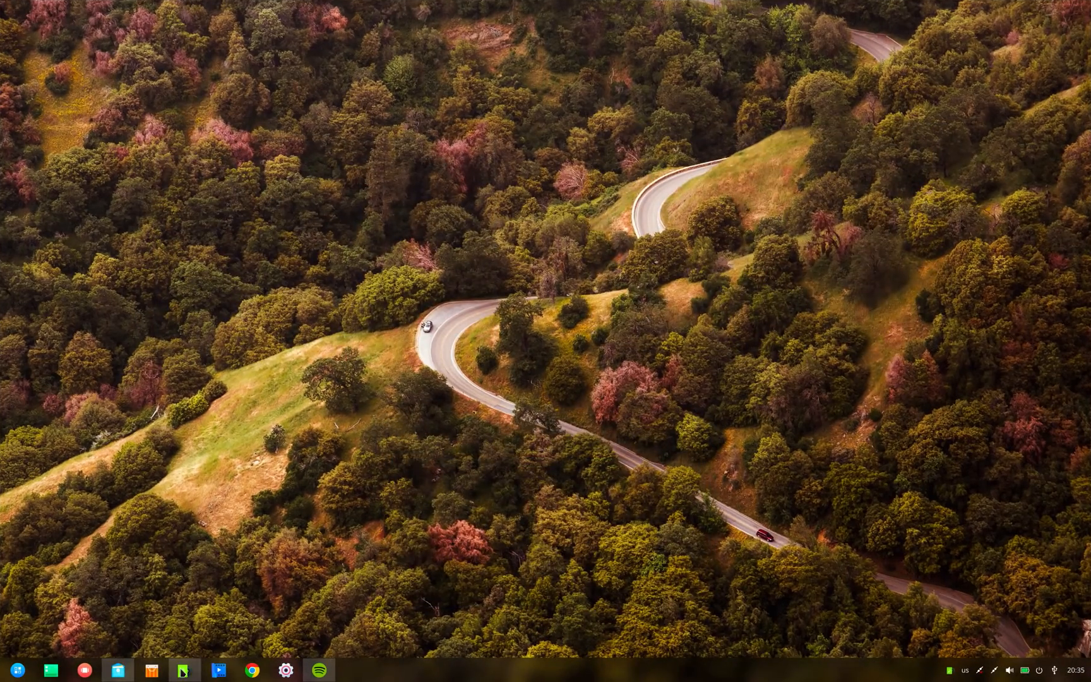
click(184, 670)
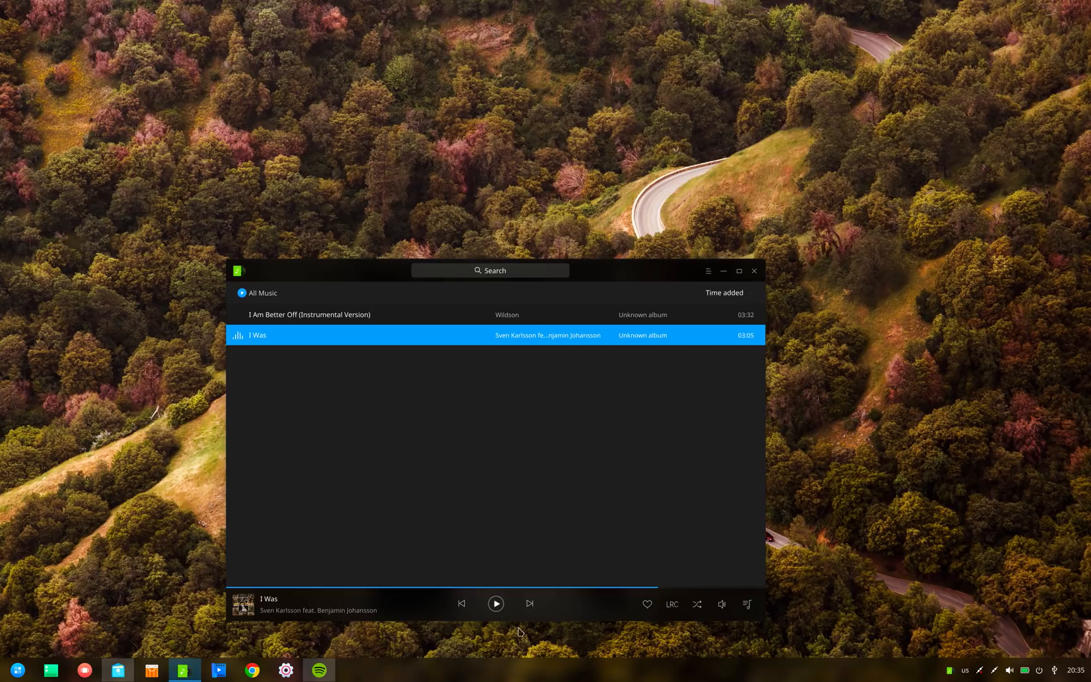
mouse_move(286, 669)
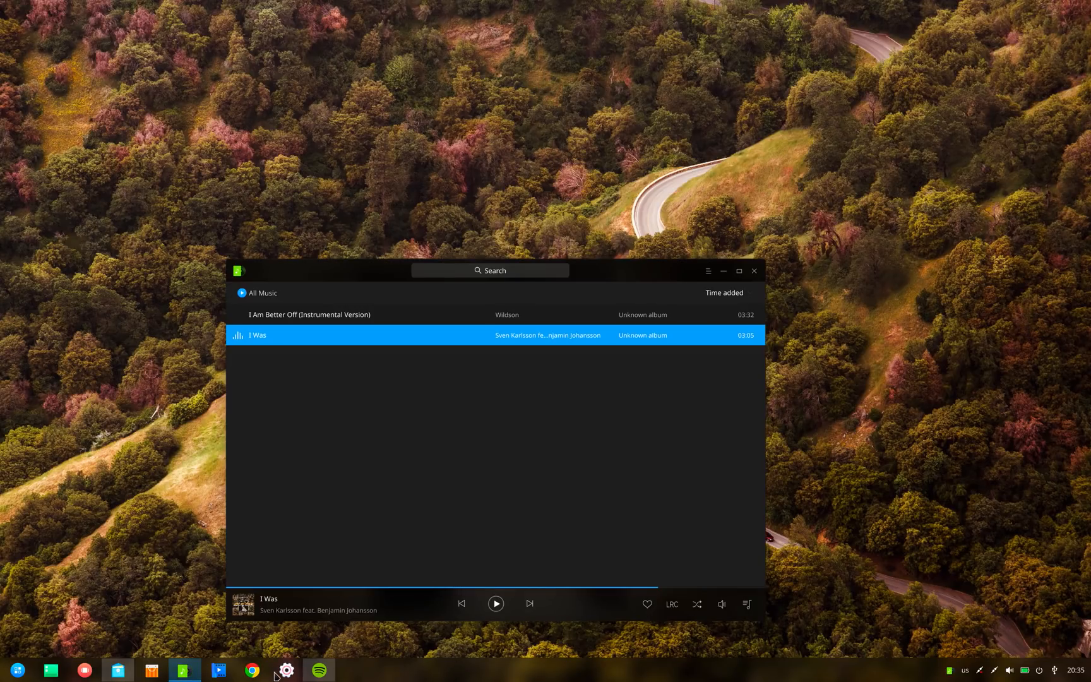